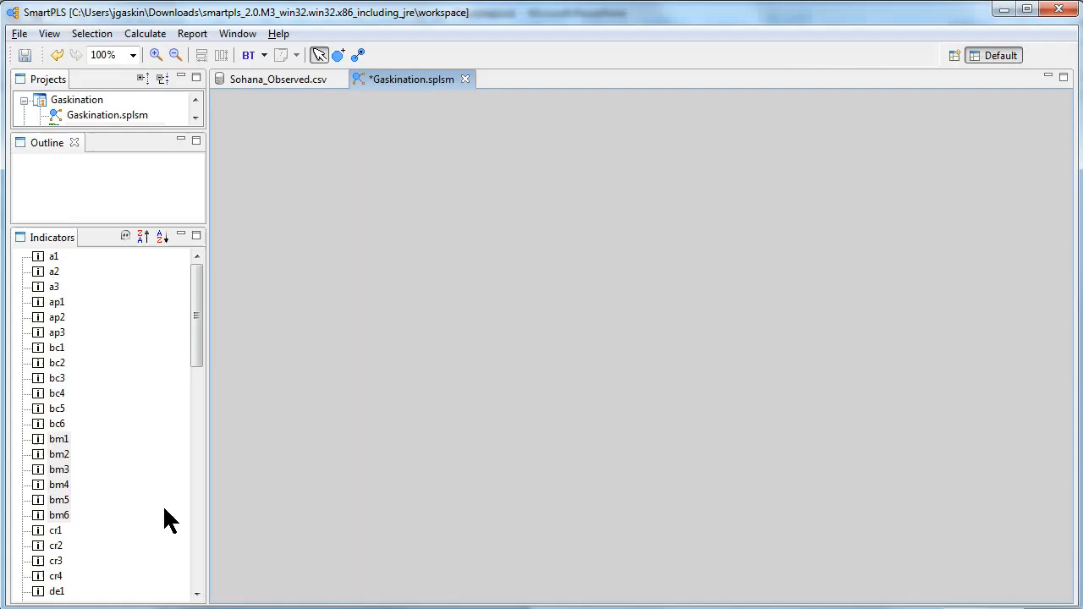
mouse_move(166, 169)
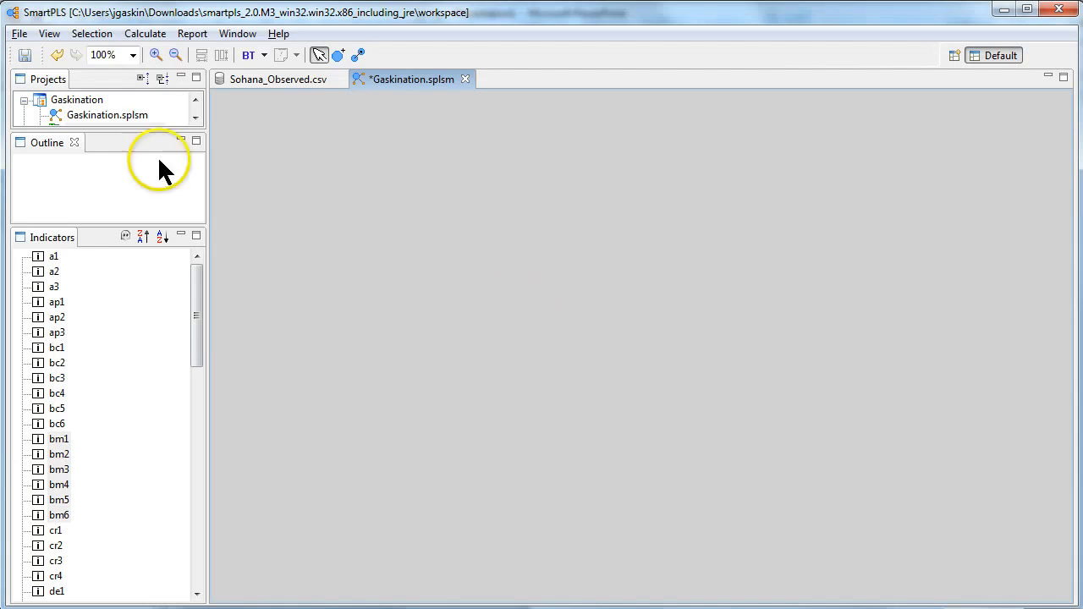
mouse_move(115, 135)
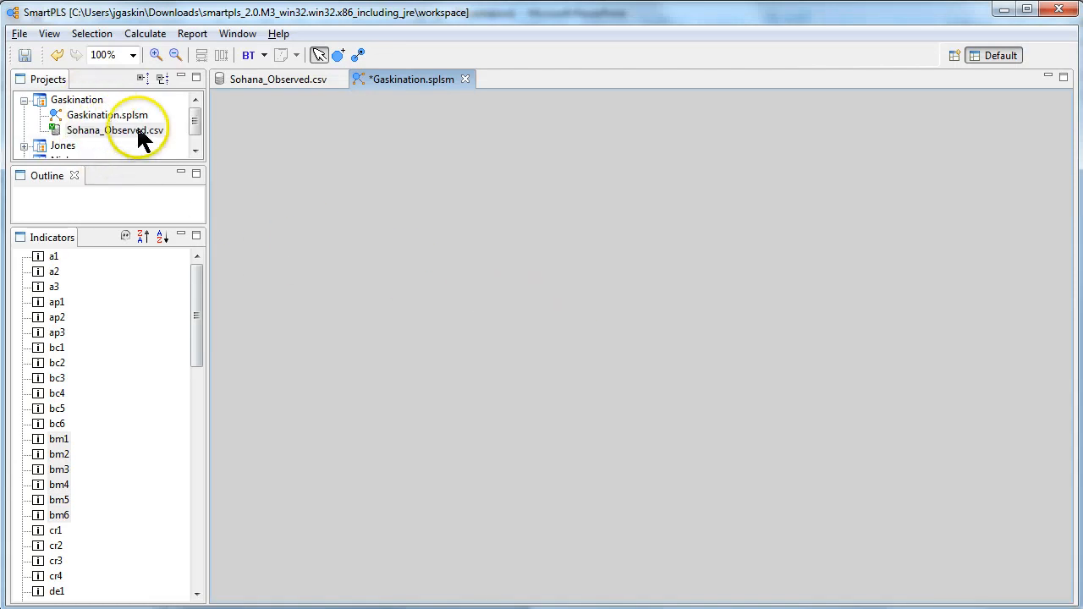
mouse_move(178, 302)
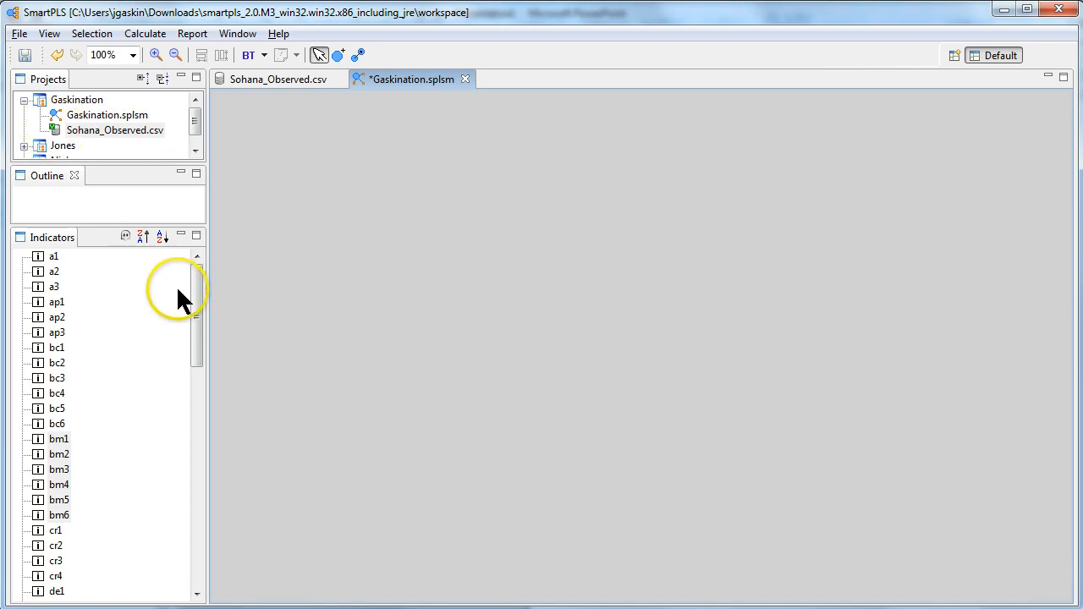
mouse_move(391, 284)
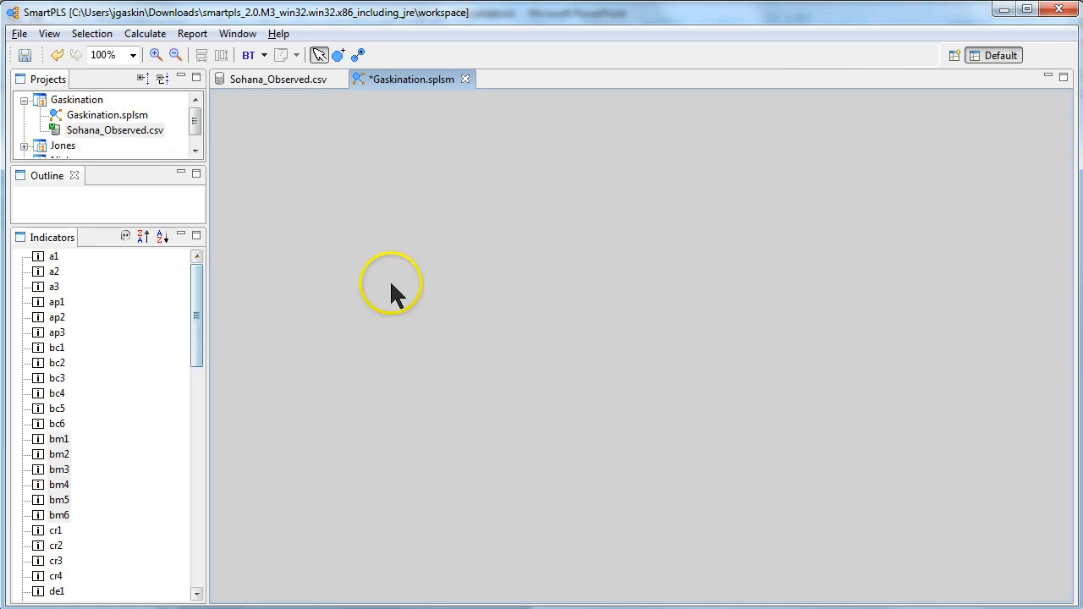
mouse_move(320, 494)
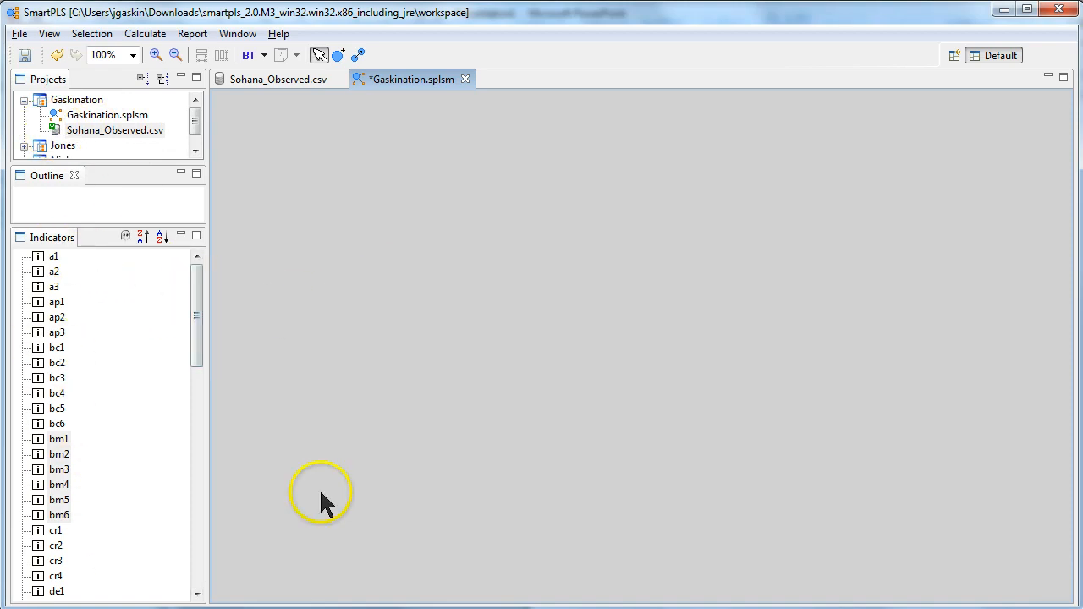
mouse_move(463, 235)
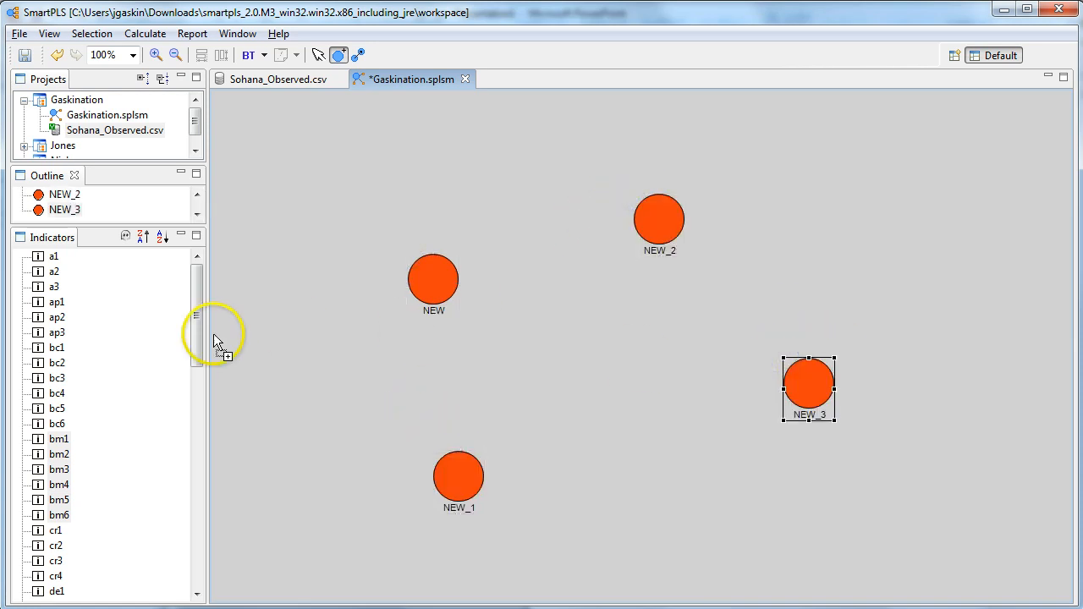
mouse_move(170, 325)
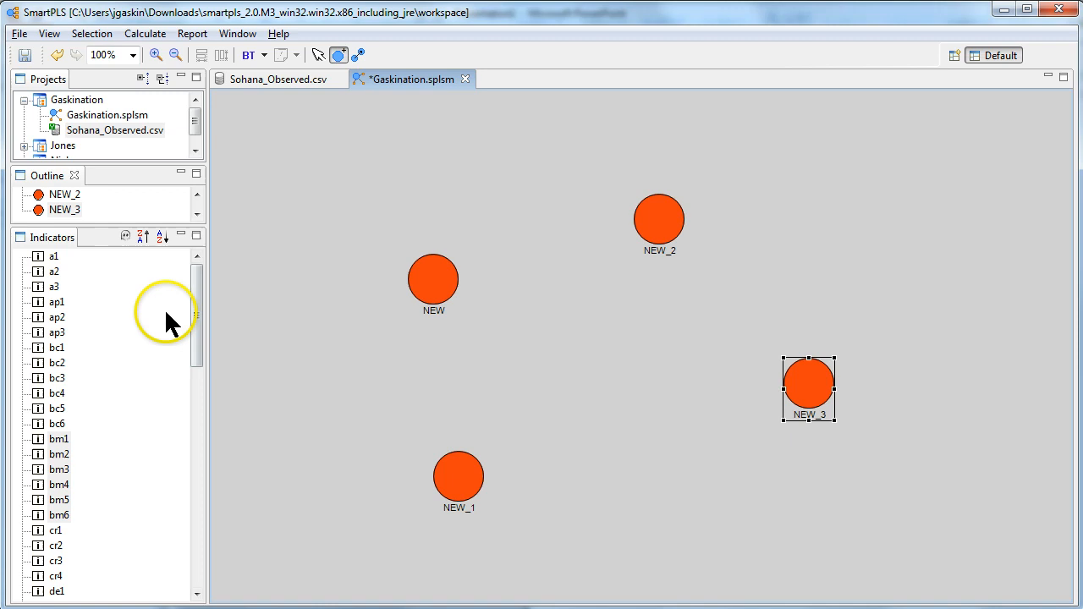
mouse_move(318, 54)
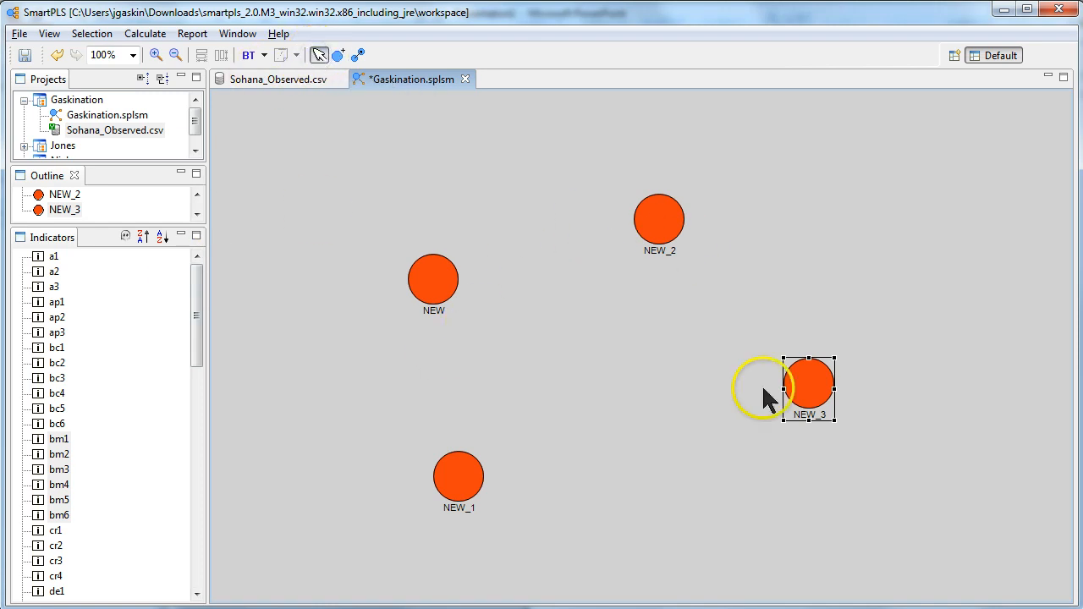
mouse_move(816, 381)
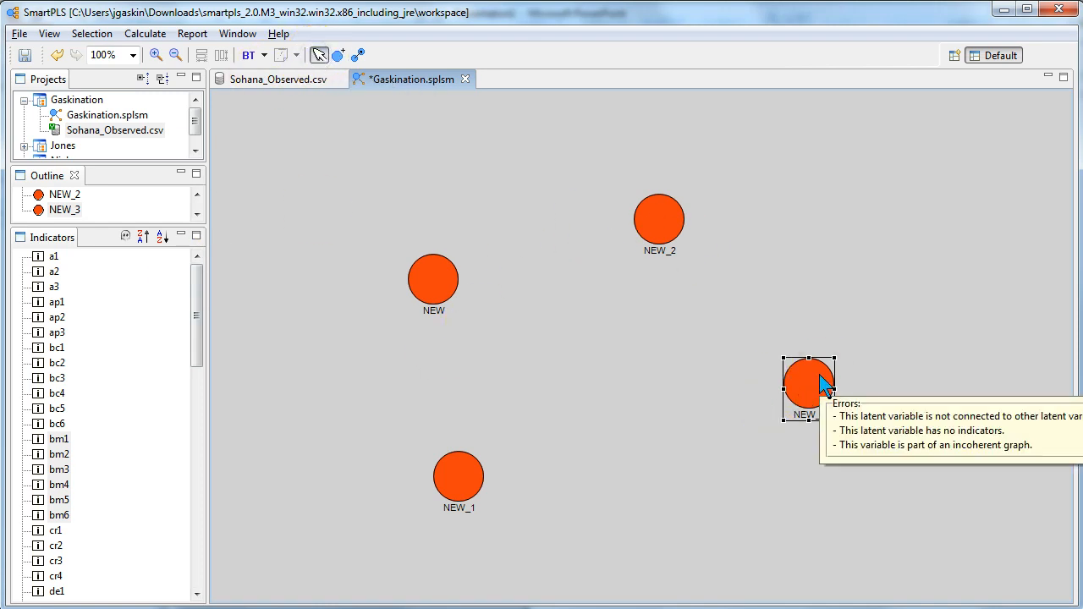
- Rename the right-hand latent variable to SatW and the top one to BurnM
right_click(809, 386)
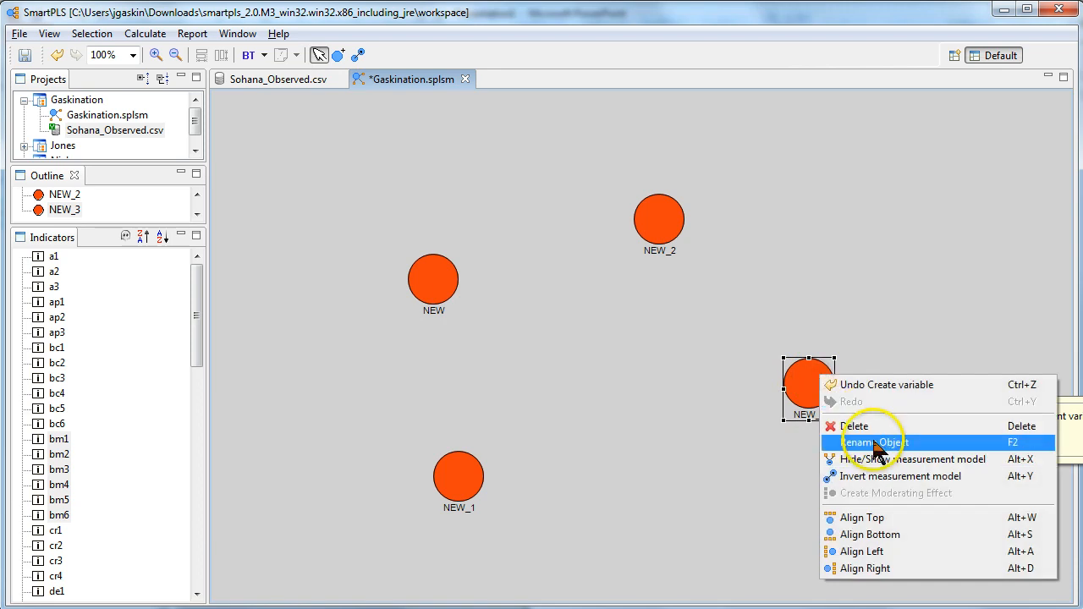
left_click(872, 442)
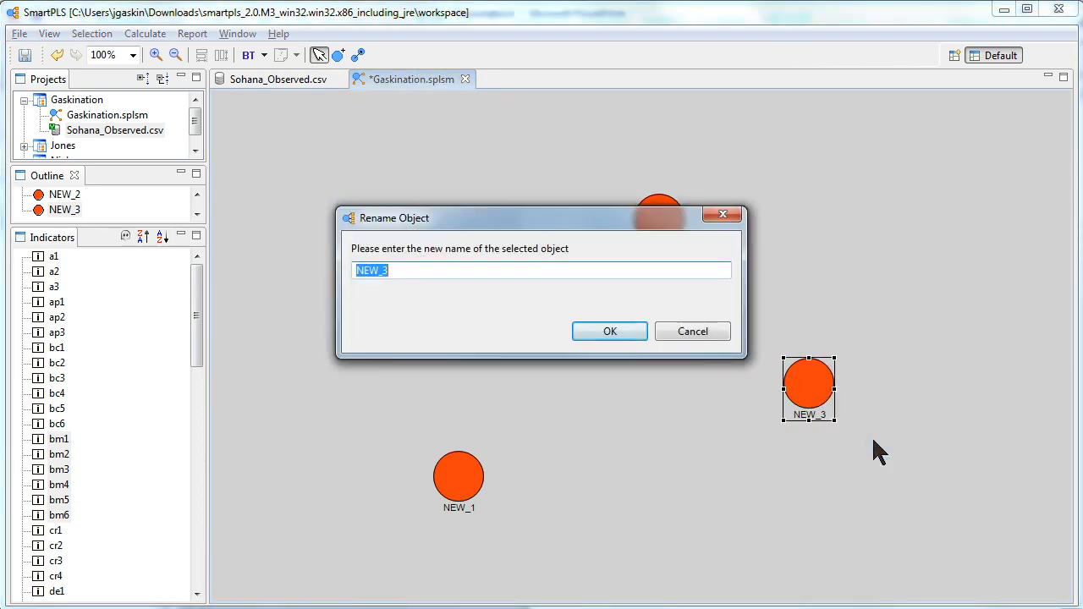
type("SatW")
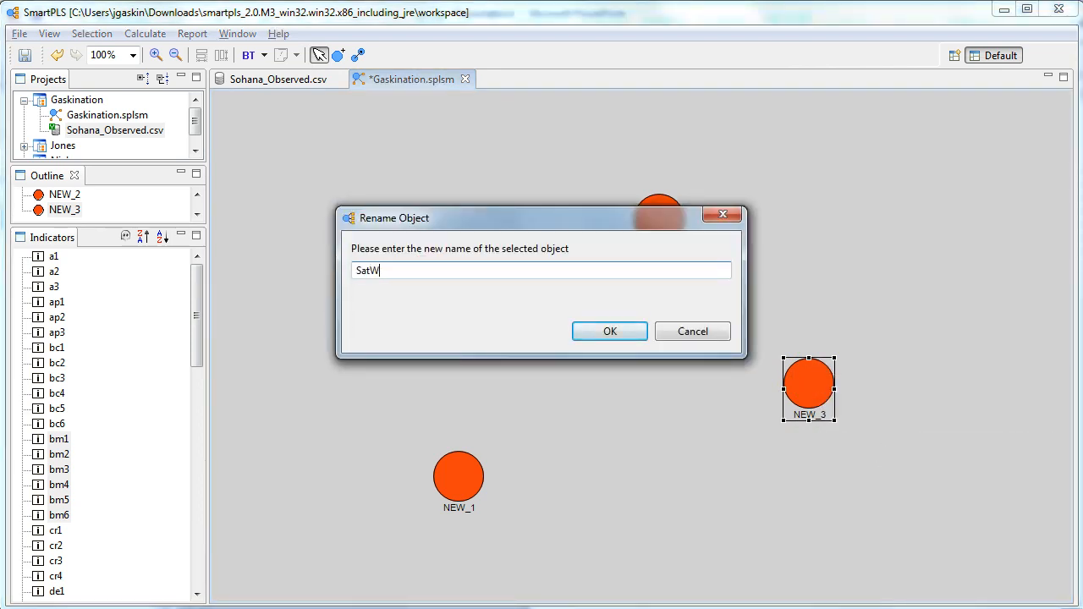
left_click(610, 330)
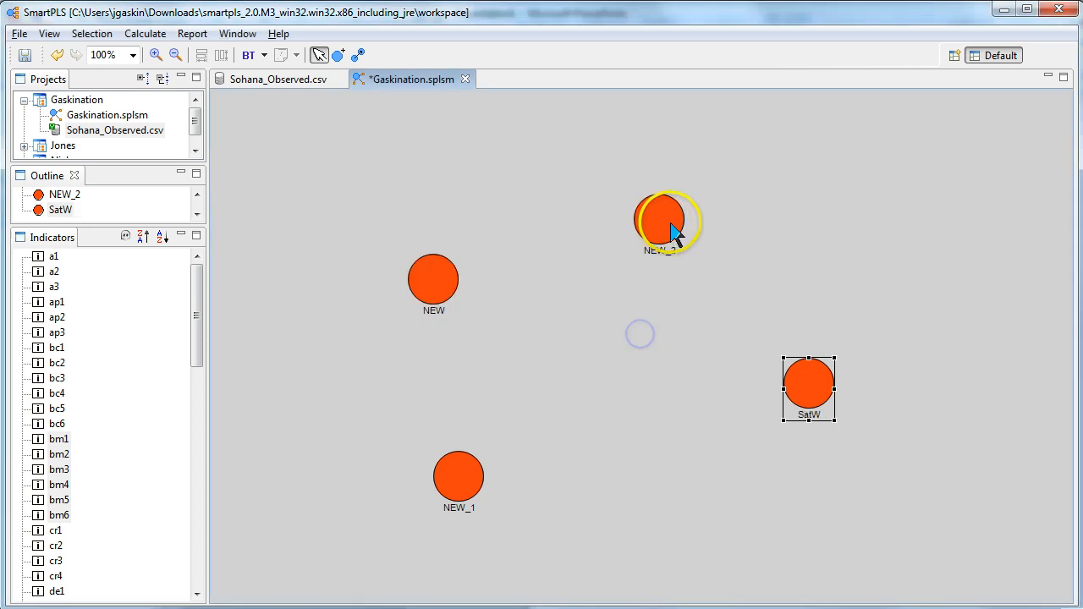
double_click(664, 220)
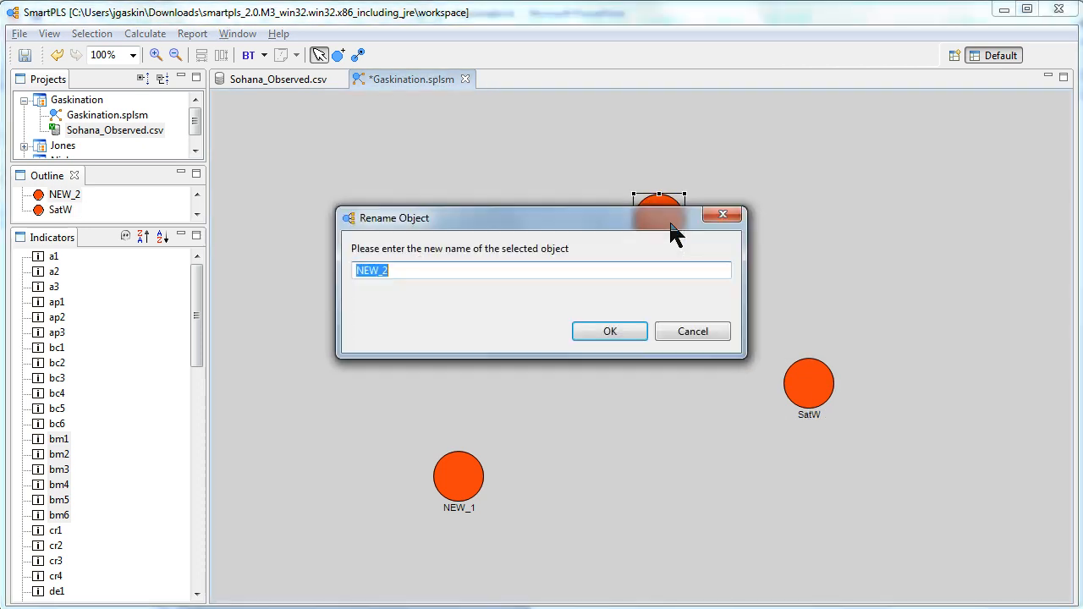
mouse_move(550, 296)
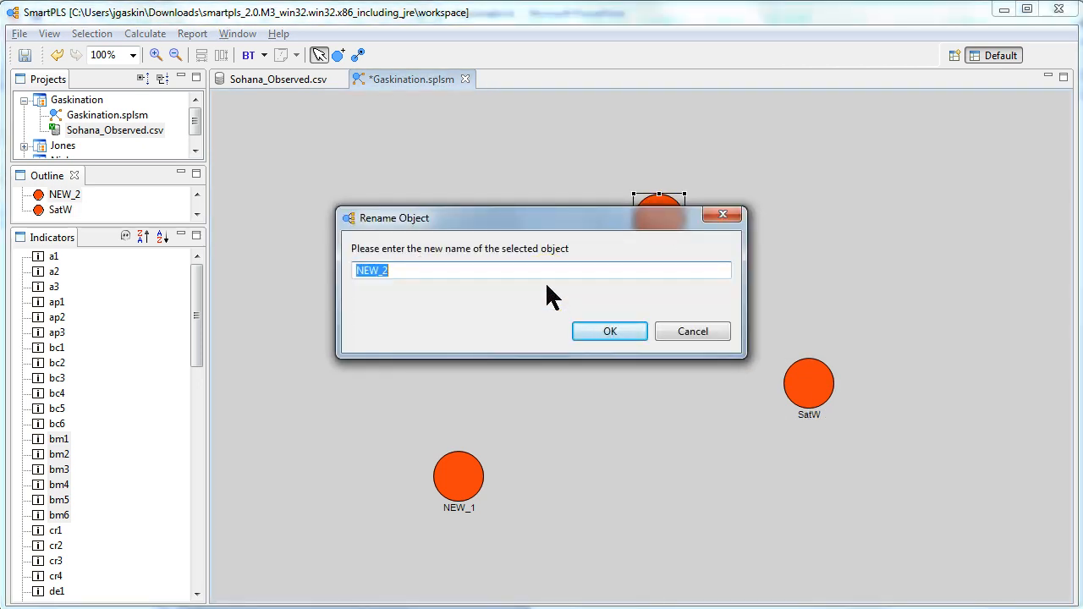
type("B")
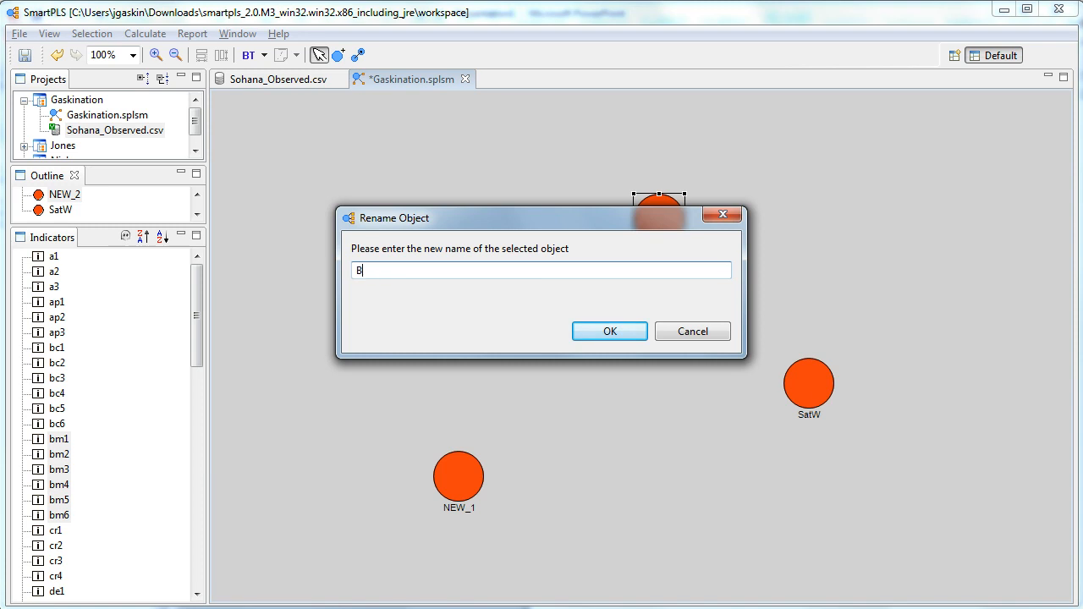
type("urnM")
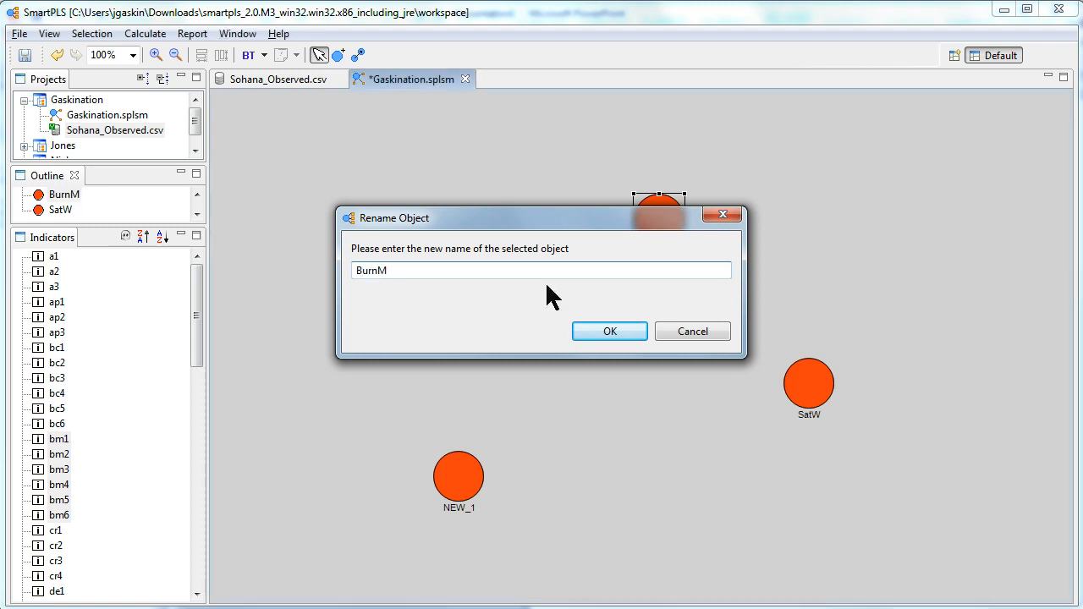
left_click(610, 330)
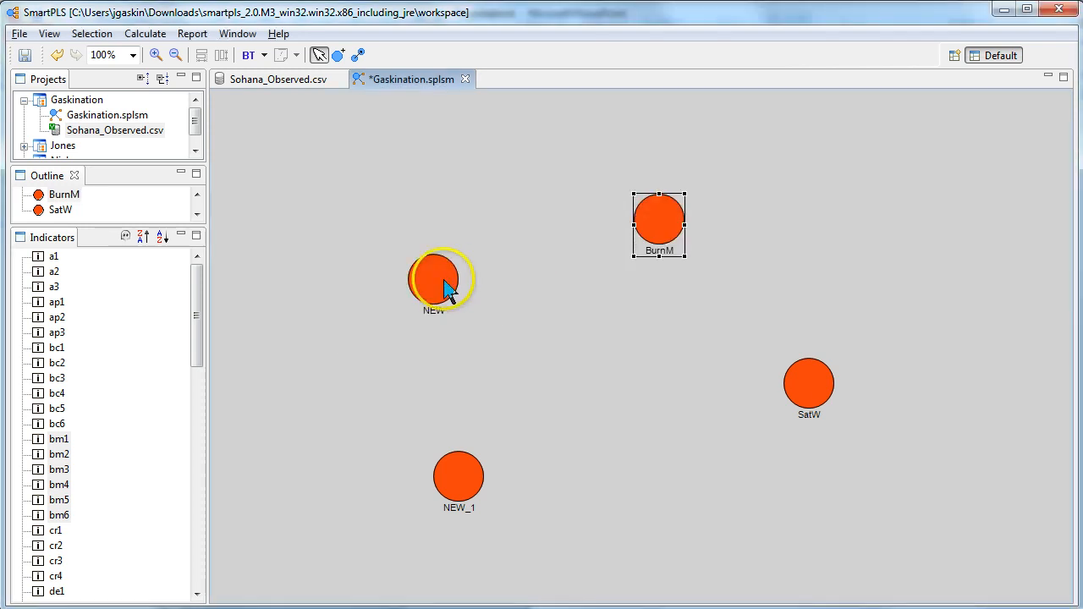
- Rename the upper-left latent variable to EthicalCon and the bottom NEW_1 construct to UnsupBoss
double_click(433, 279)
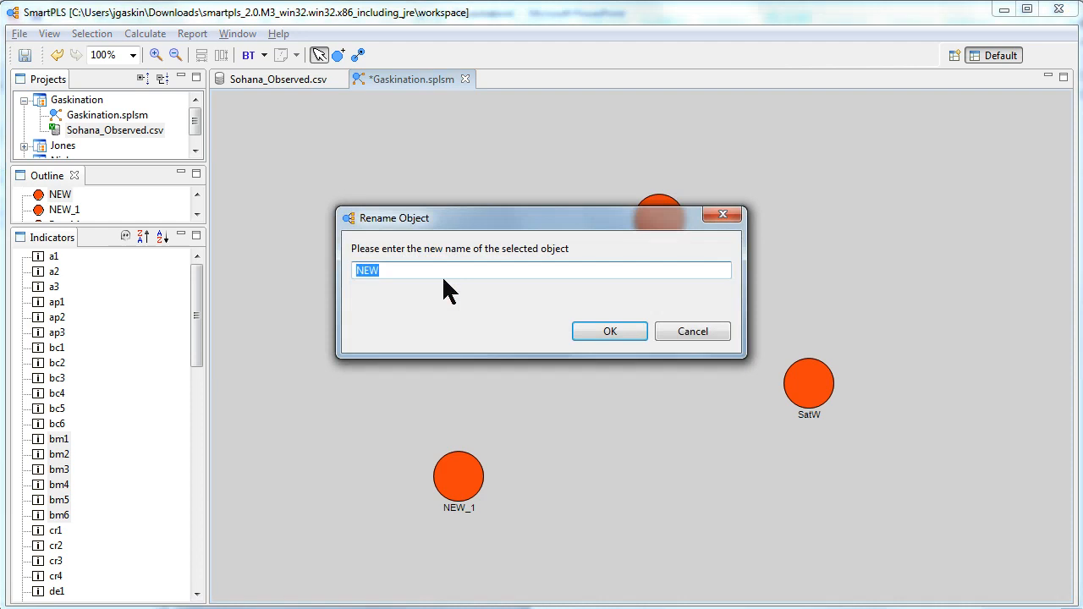
type("U")
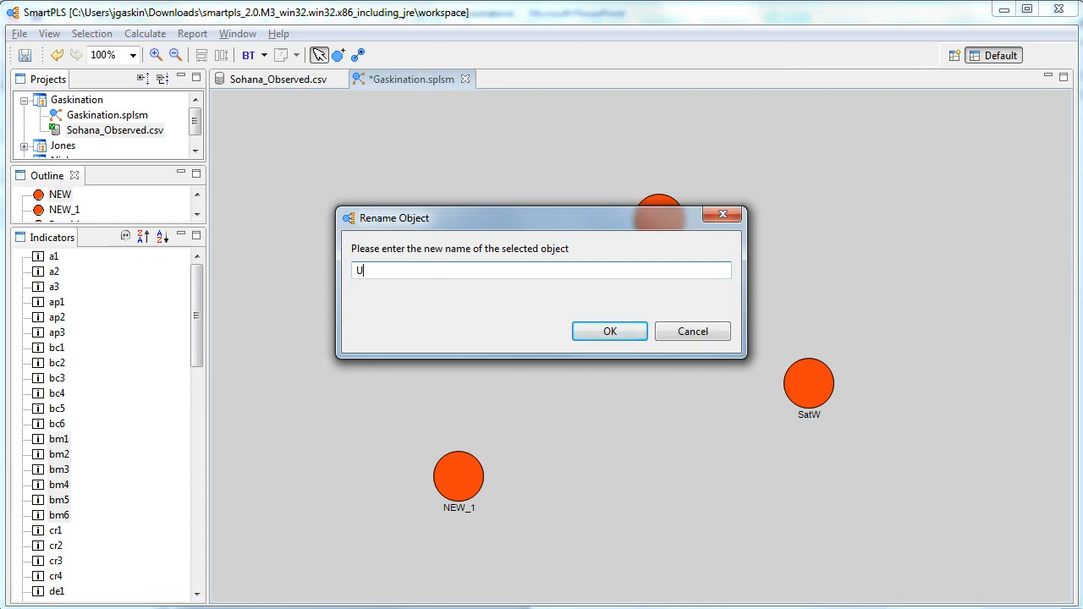
type("EthicalC")
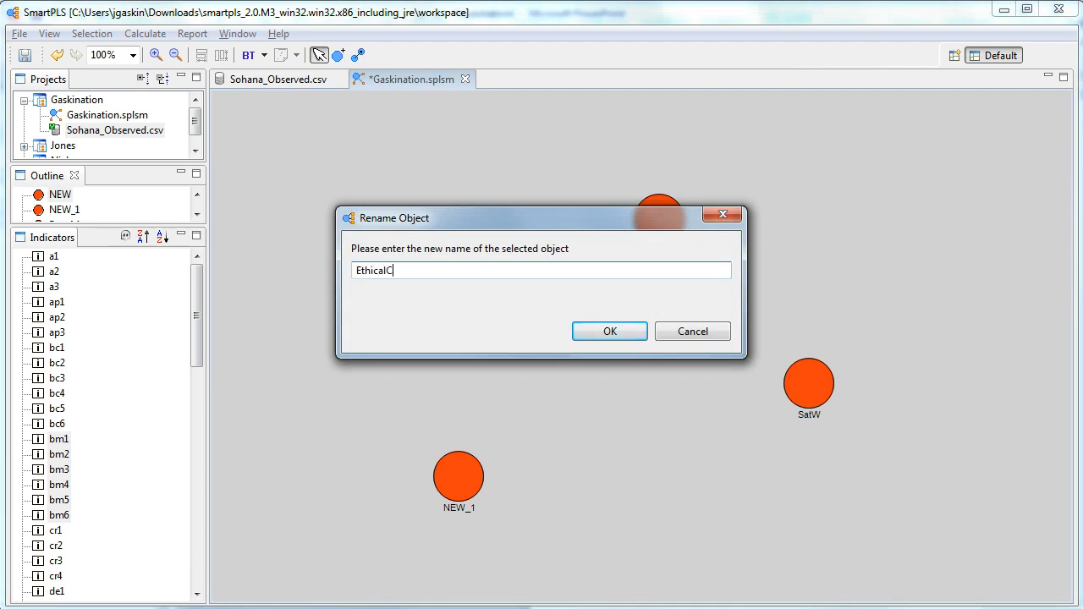
left_click(610, 330)
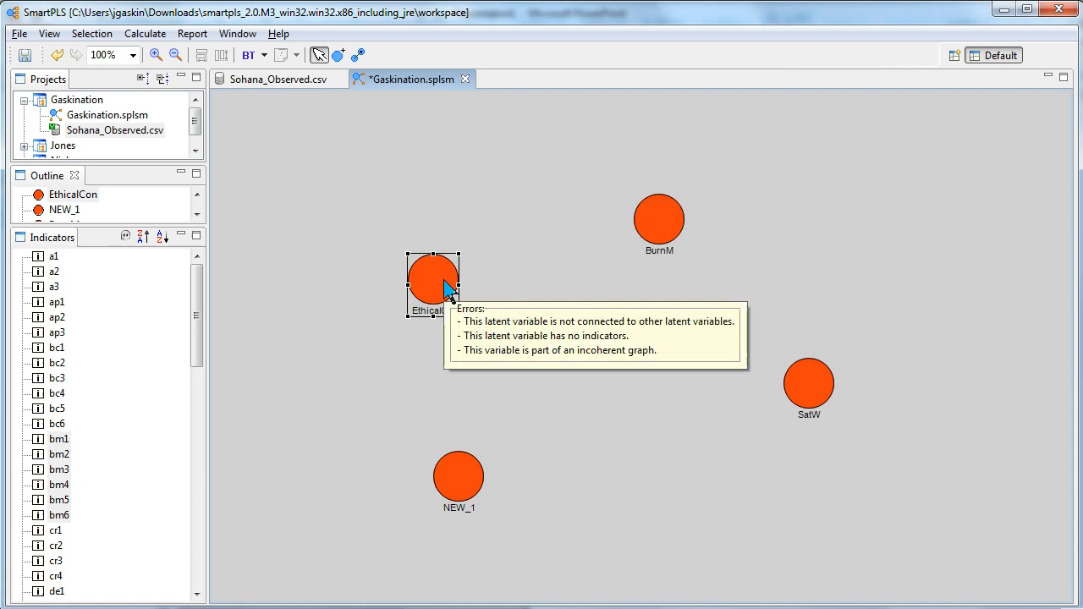
right_click(459, 476)
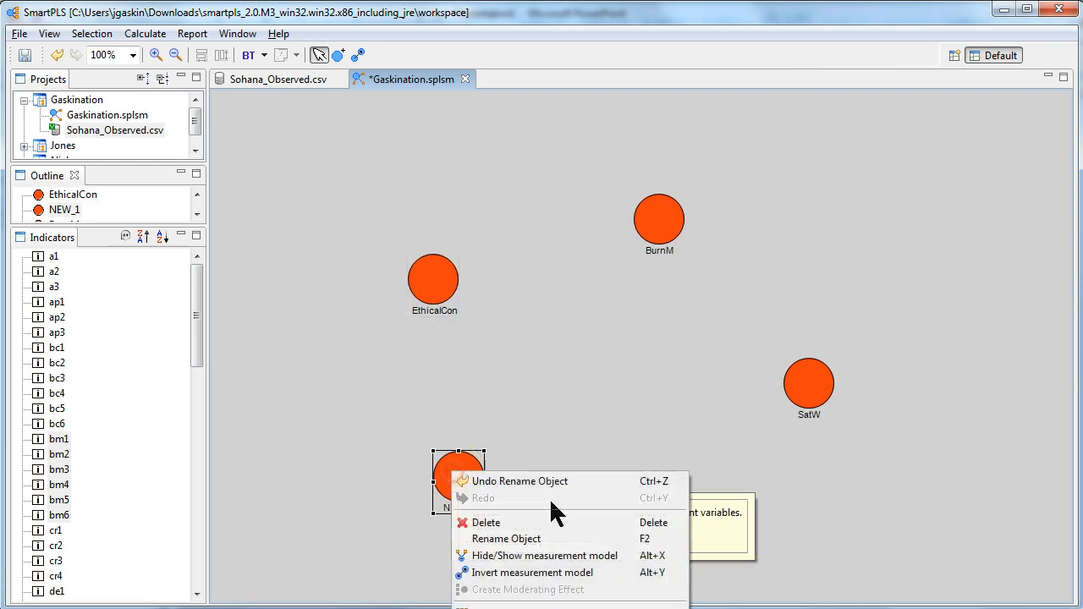
left_click(506, 538)
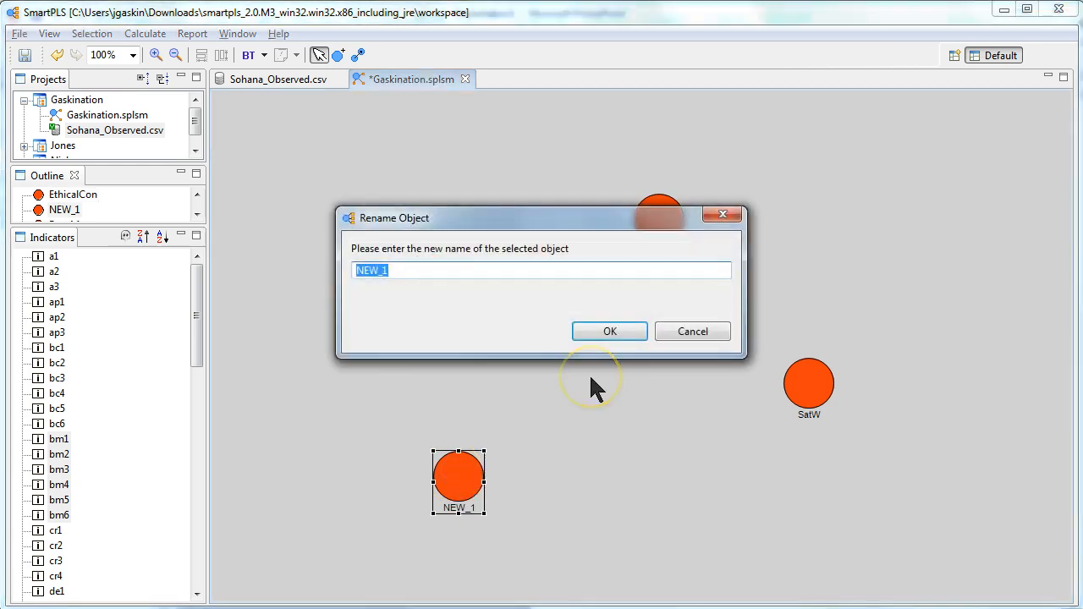
type("UnsupBos")
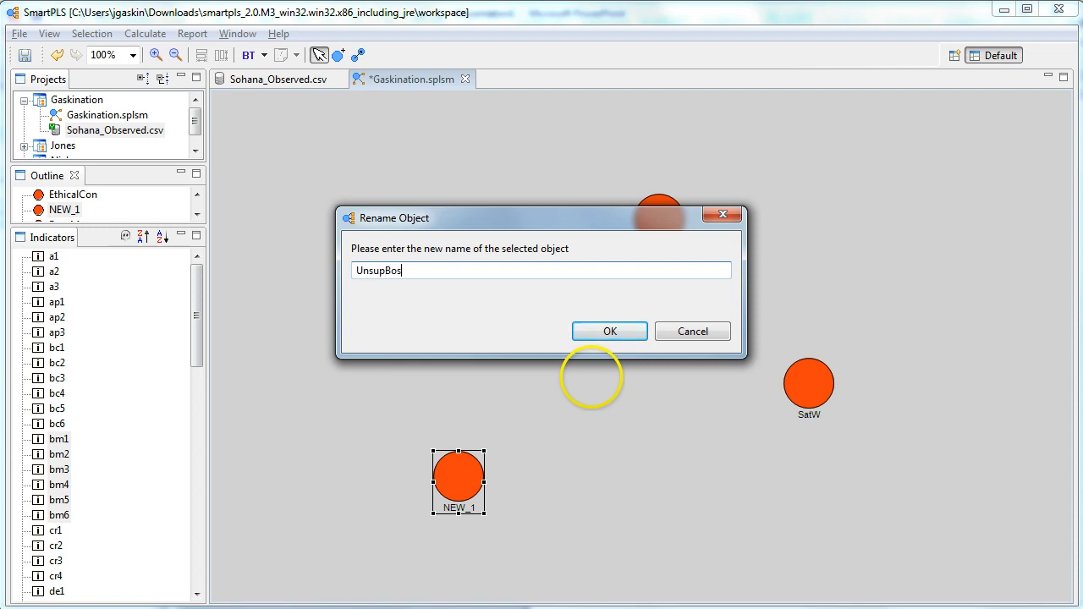
left_click(609, 330)
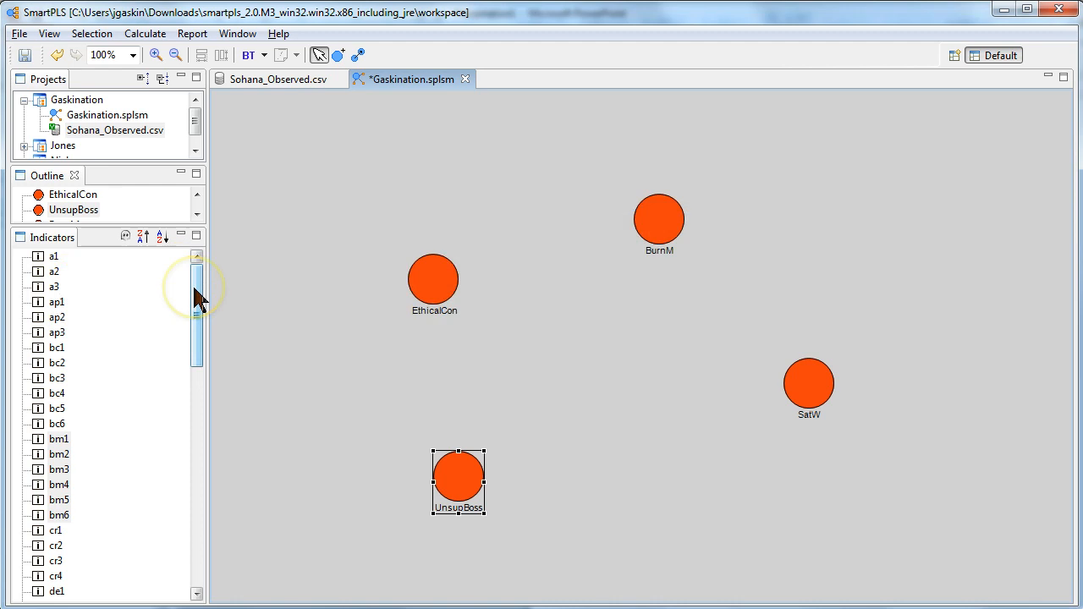
- Attach the bm, ec and ub1–ub4 indicators from the Indicators list to their constructs
left_click(57, 439)
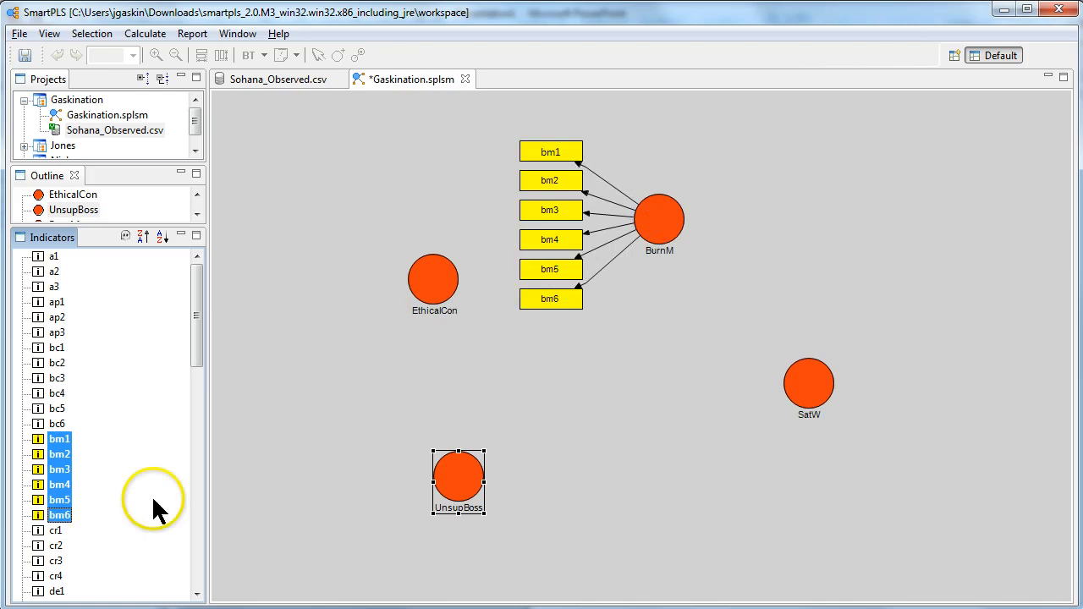
scroll("down", 3)
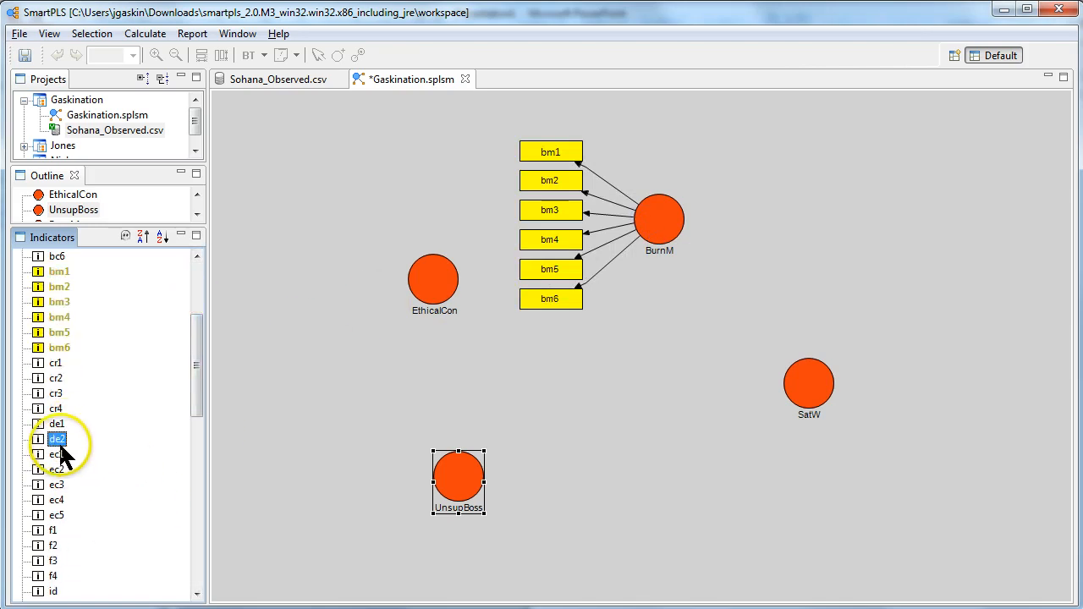
left_click(58, 454)
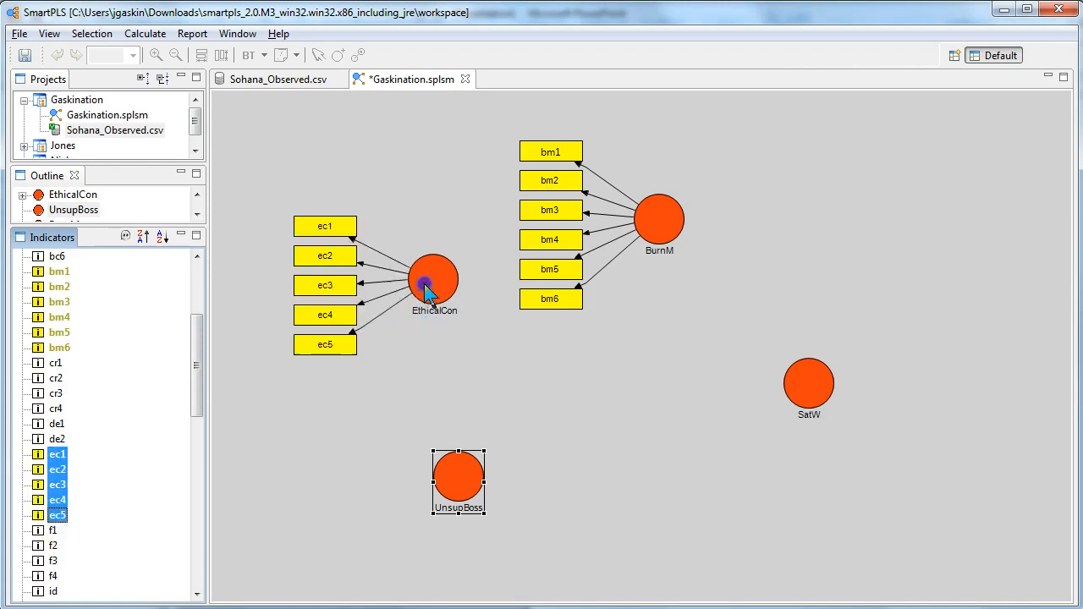
scroll("down", 3)
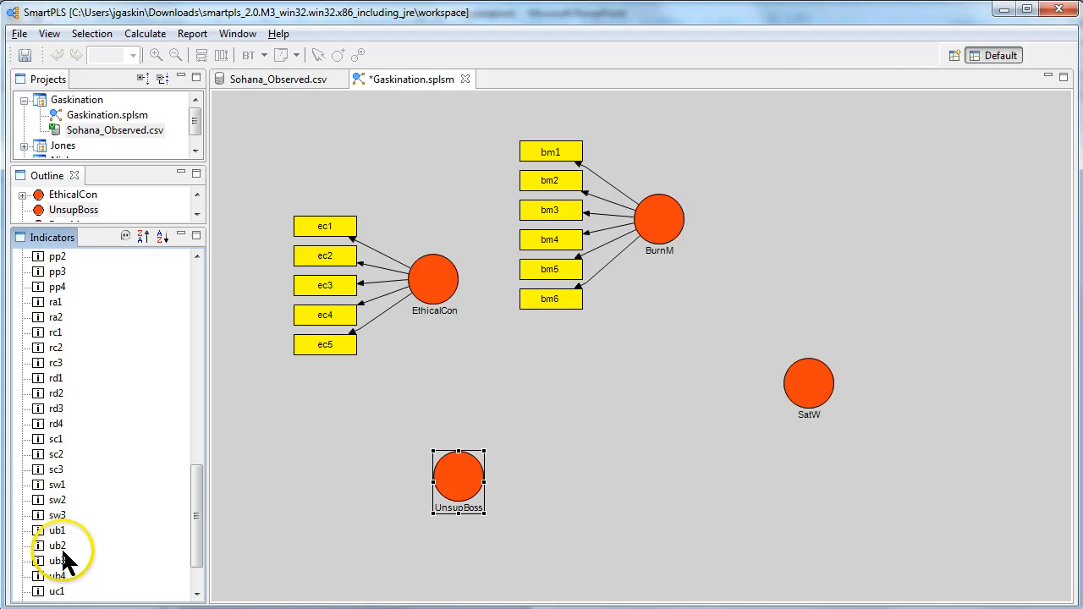
left_click(57, 530)
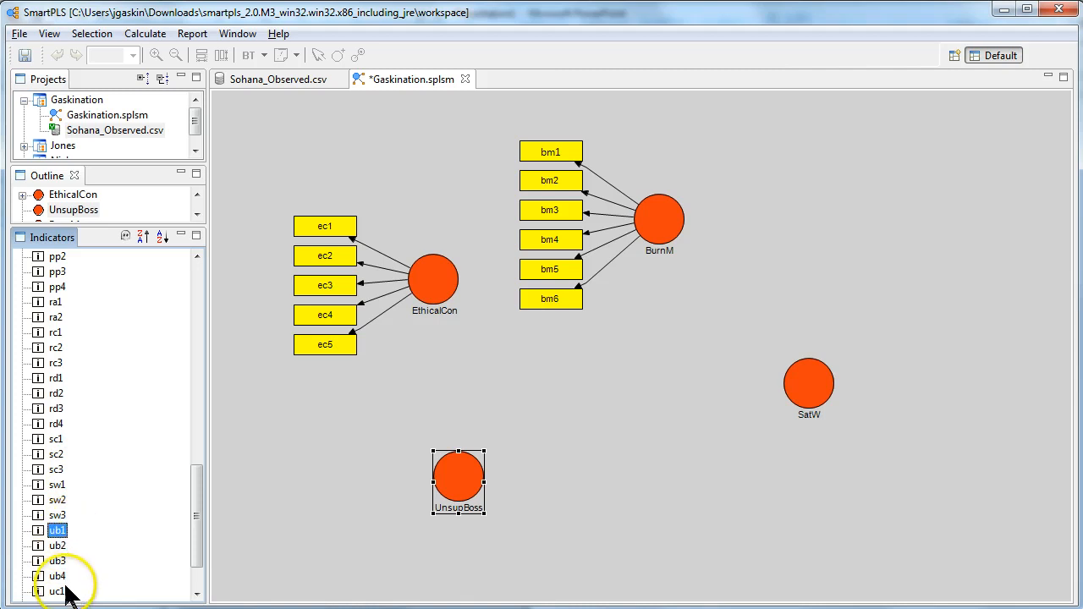
left_click(458, 481)
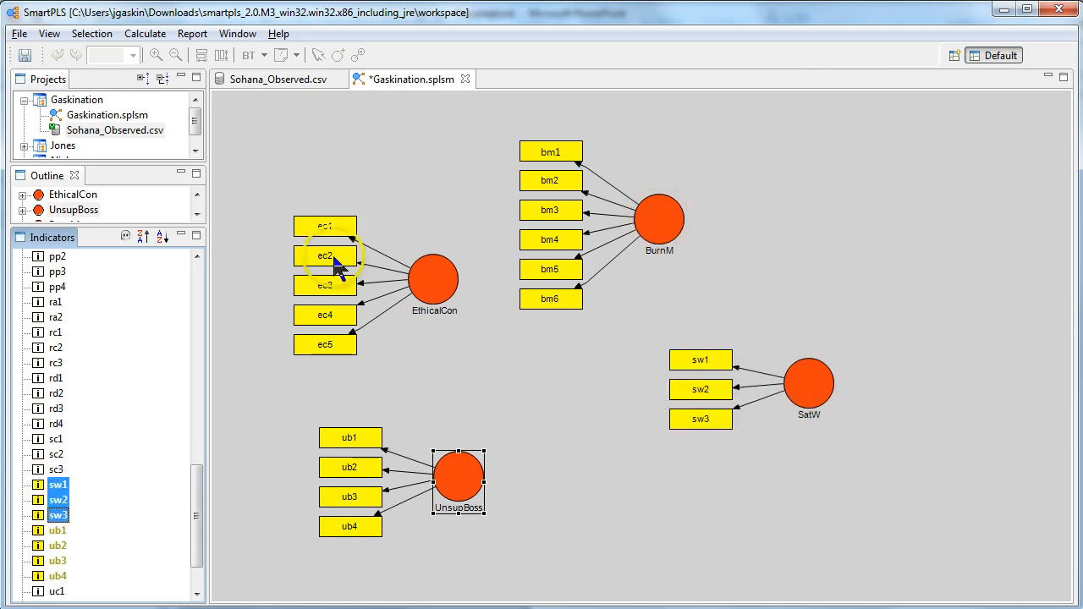
- Align BurnM's indicators in a row above it and bring up SatW's layout options
left_click(660, 222)
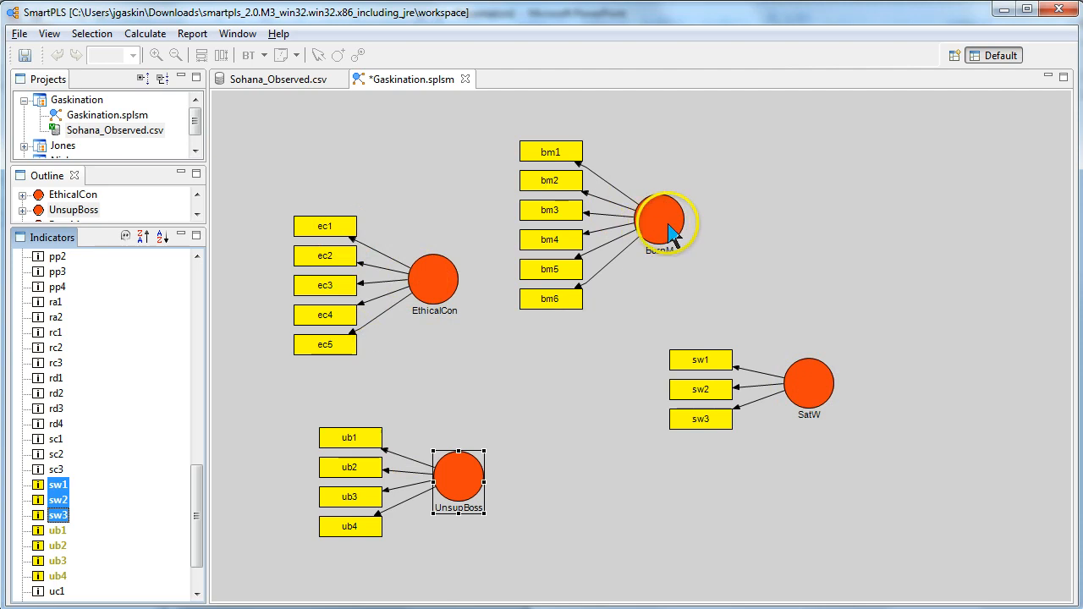
right_click(664, 223)
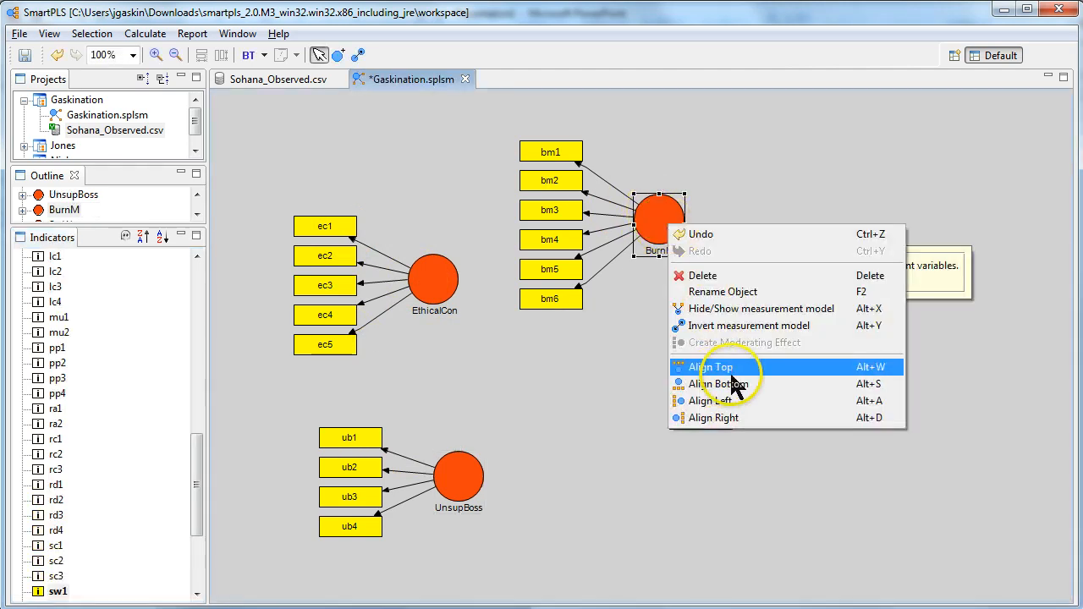
left_click(711, 366)
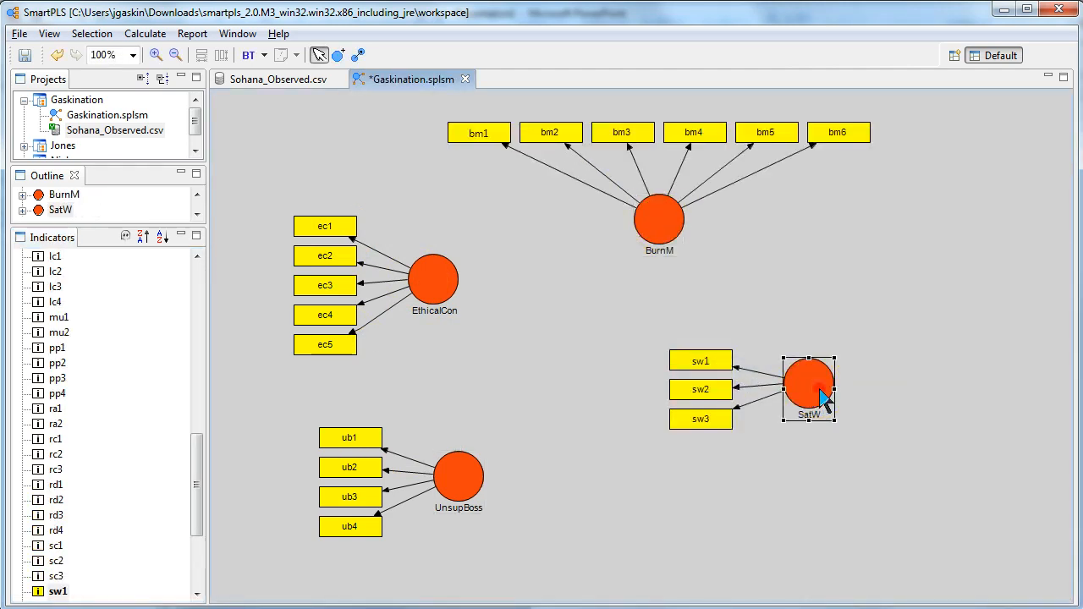
right_click(810, 389)
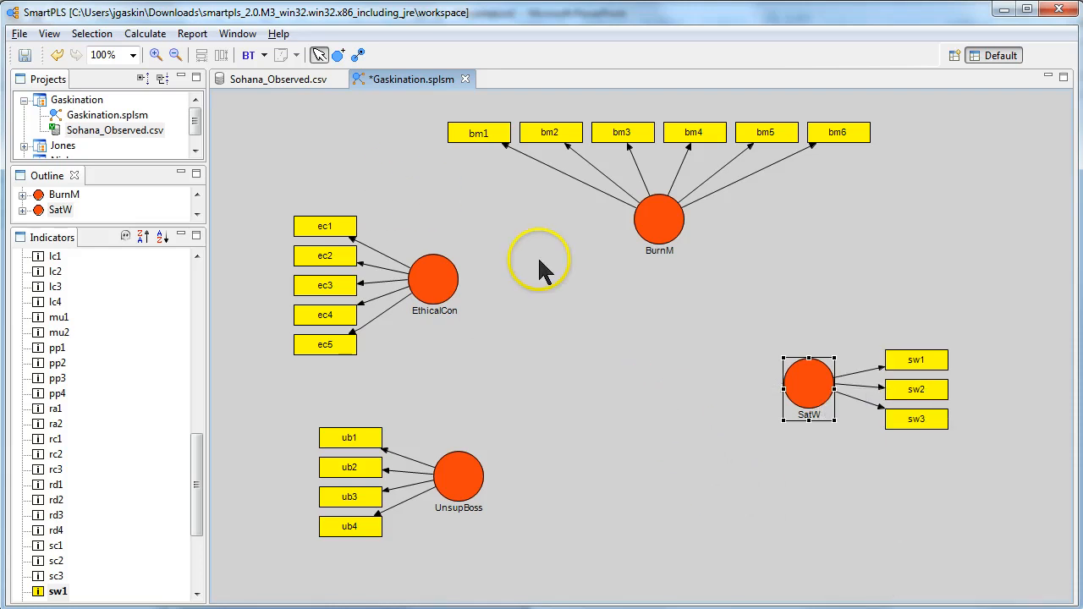
mouse_move(390, 127)
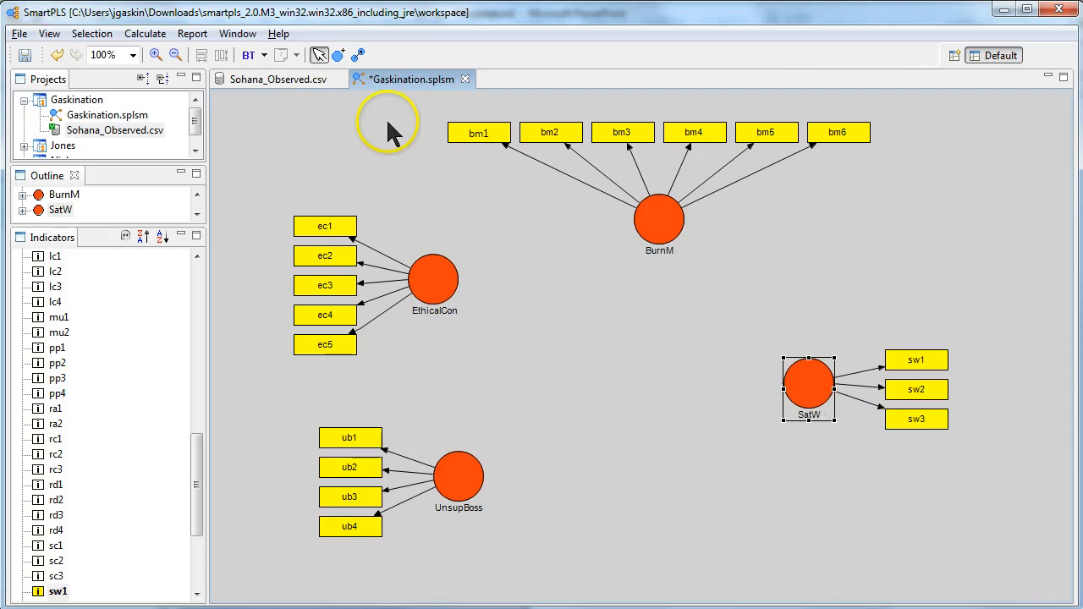
mouse_move(359, 54)
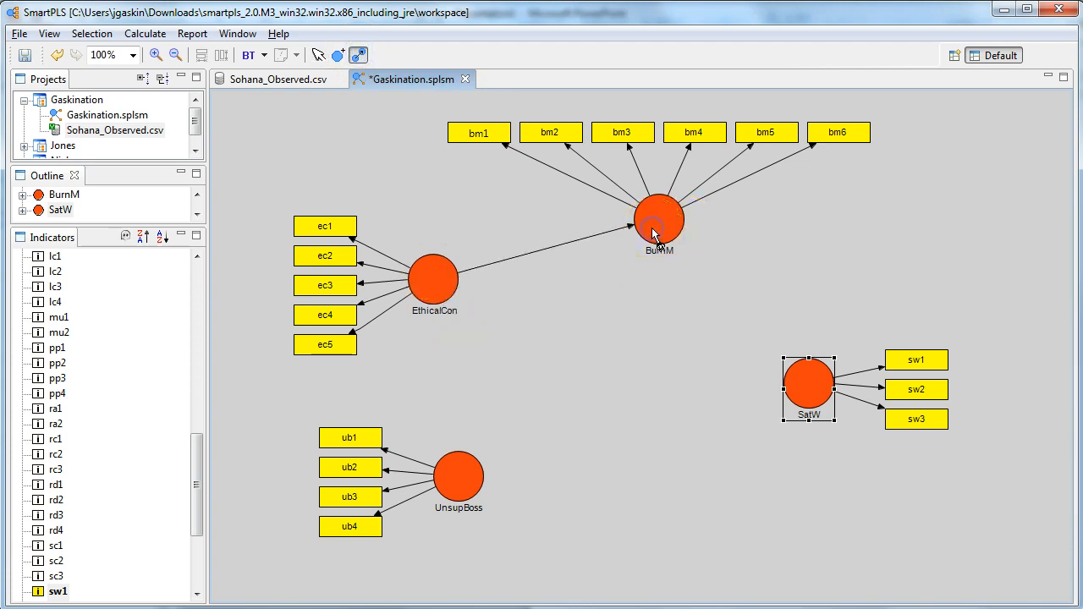
mouse_move(658, 235)
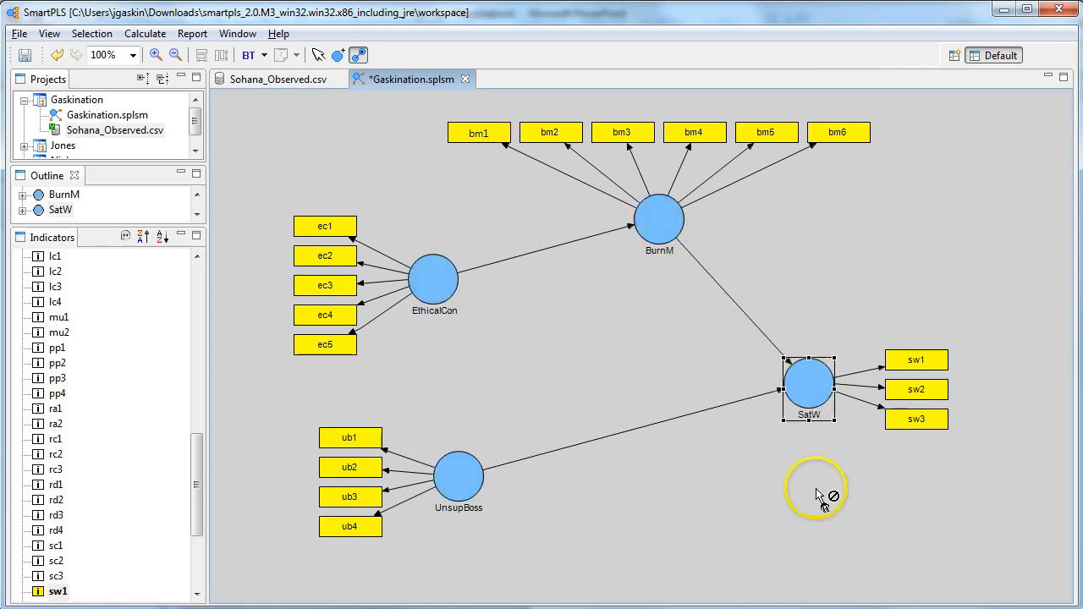
mouse_move(827, 499)
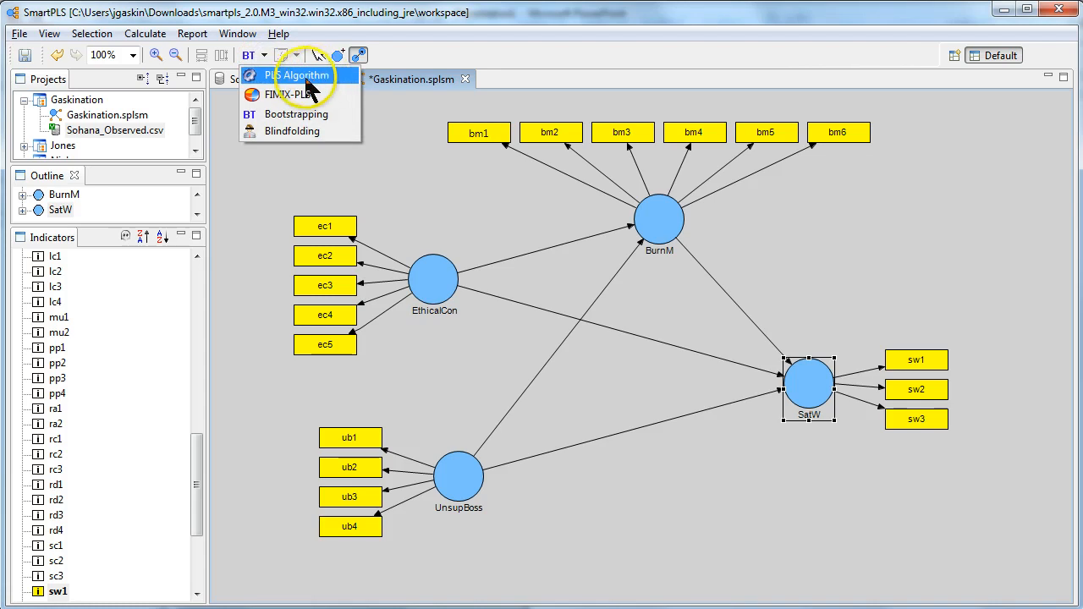
- Run the PLS Algorithm with default settings so loadings, path coefficients and R² appear
left_click(292, 75)
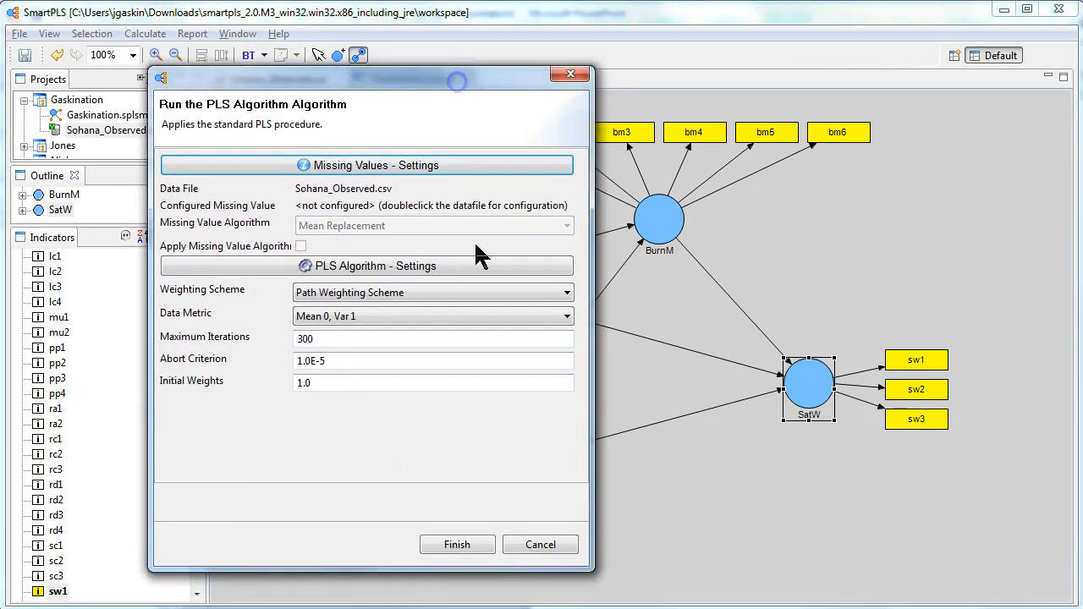
left_click(457, 545)
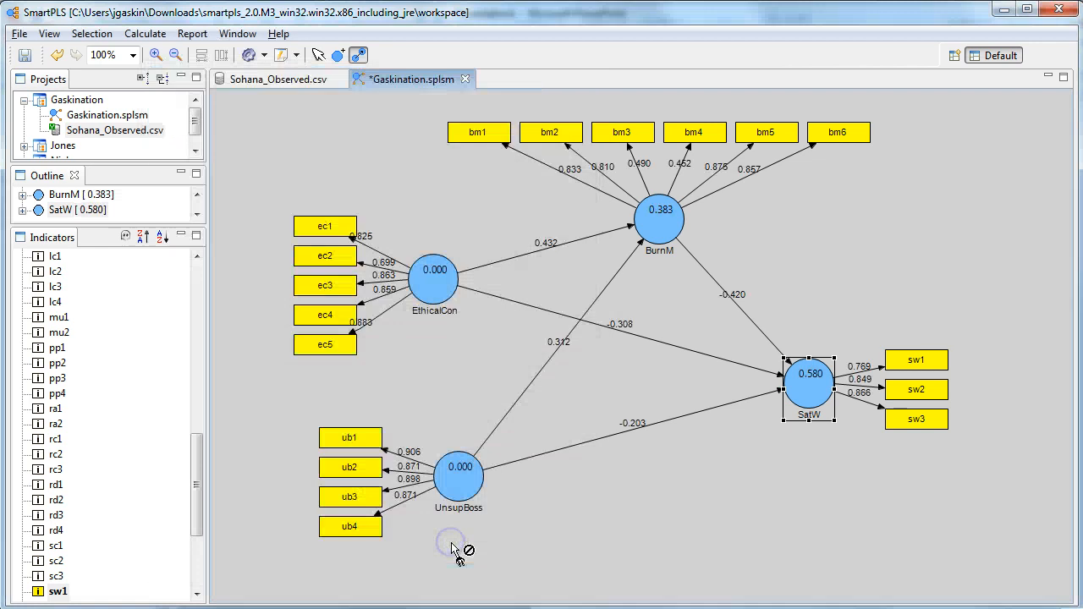
mouse_move(538, 325)
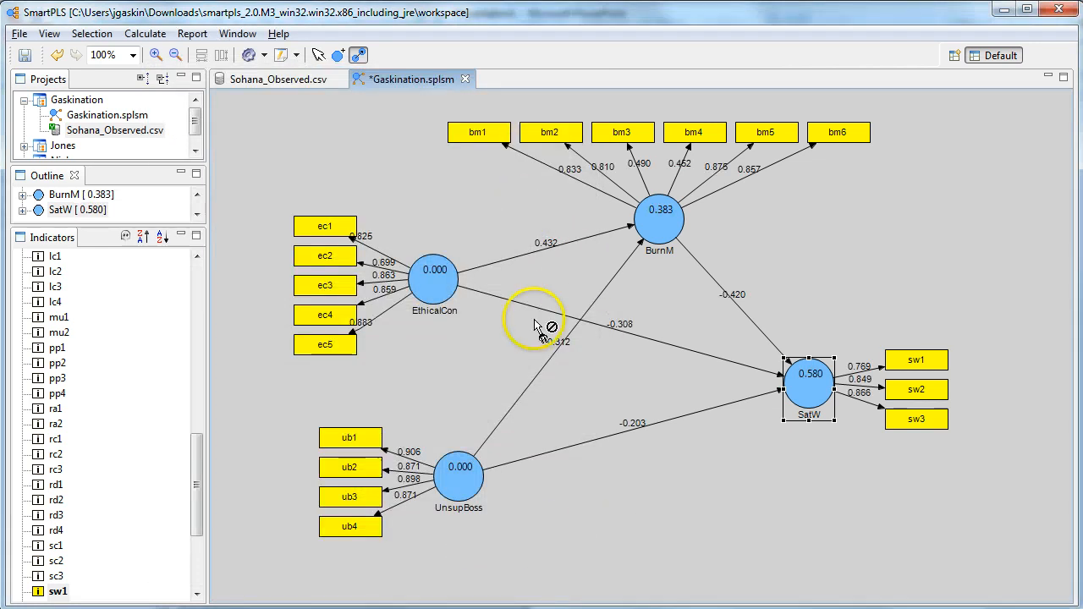
mouse_move(528, 257)
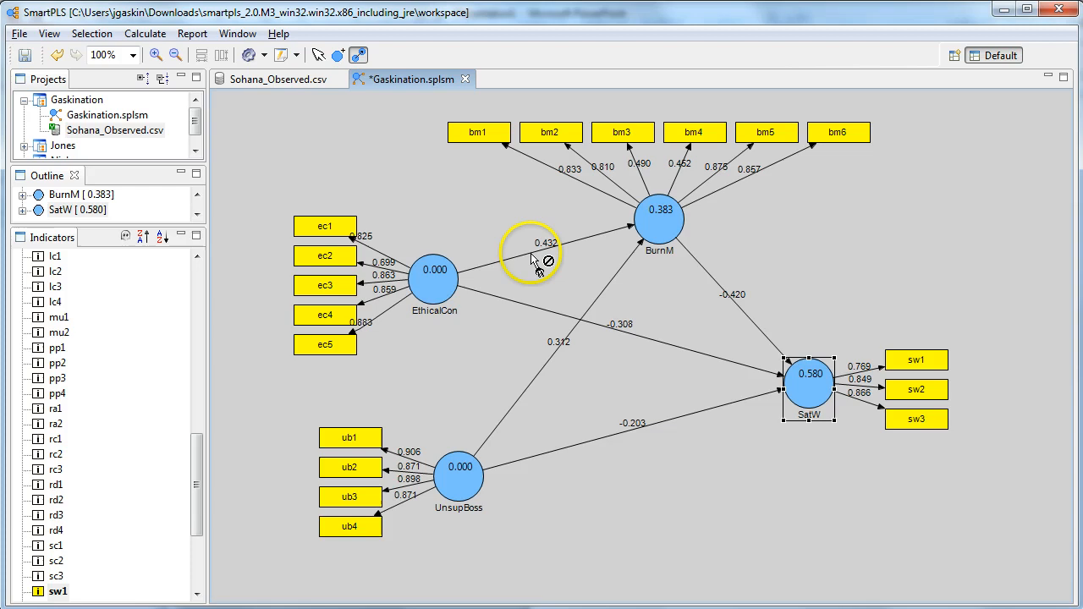
mouse_move(572, 245)
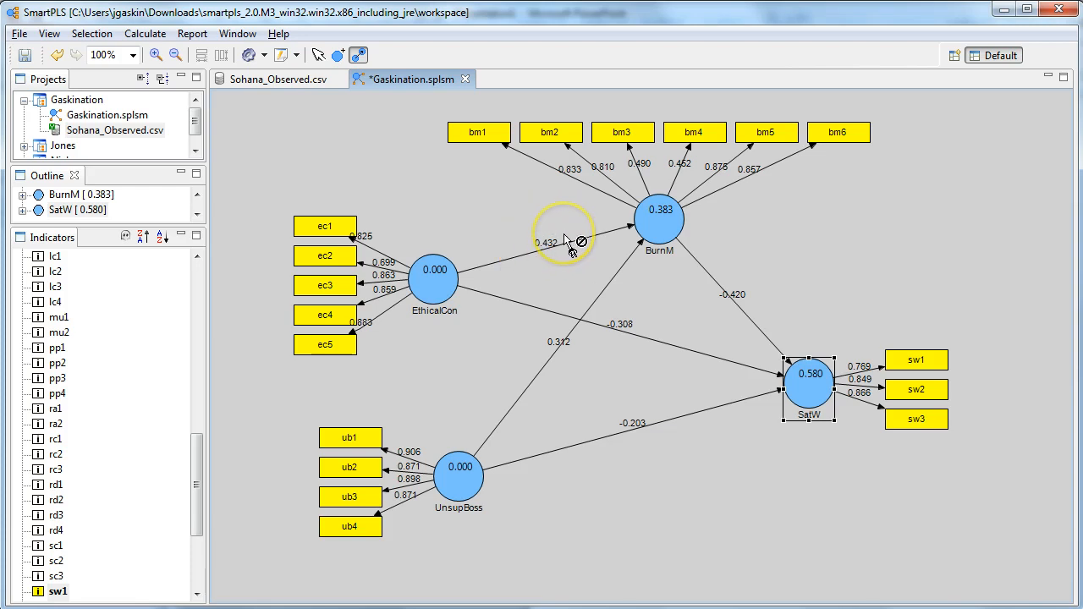
mouse_move(623, 457)
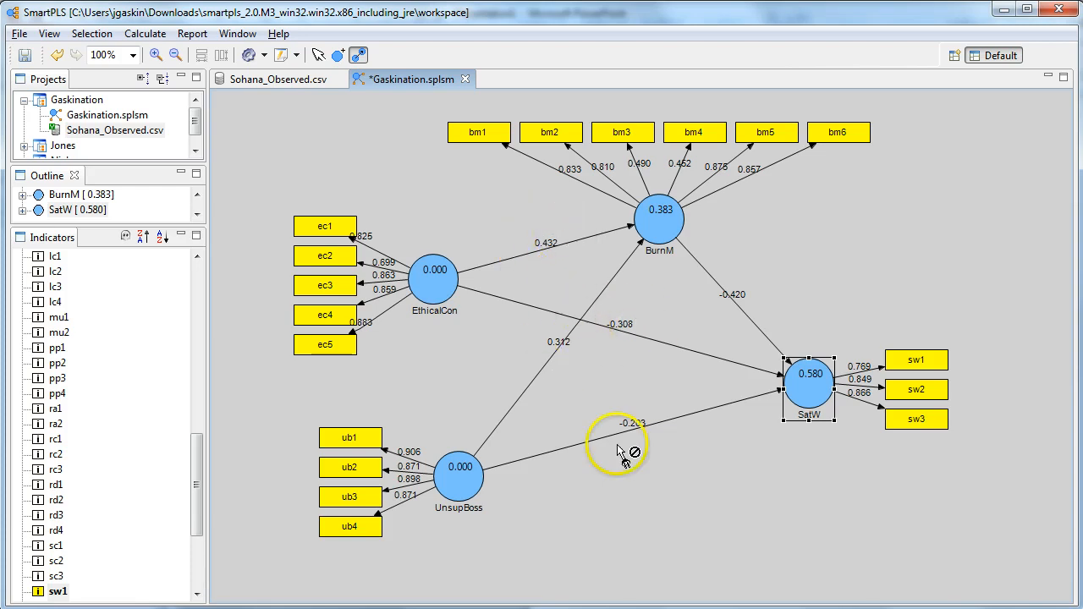
mouse_move(725, 172)
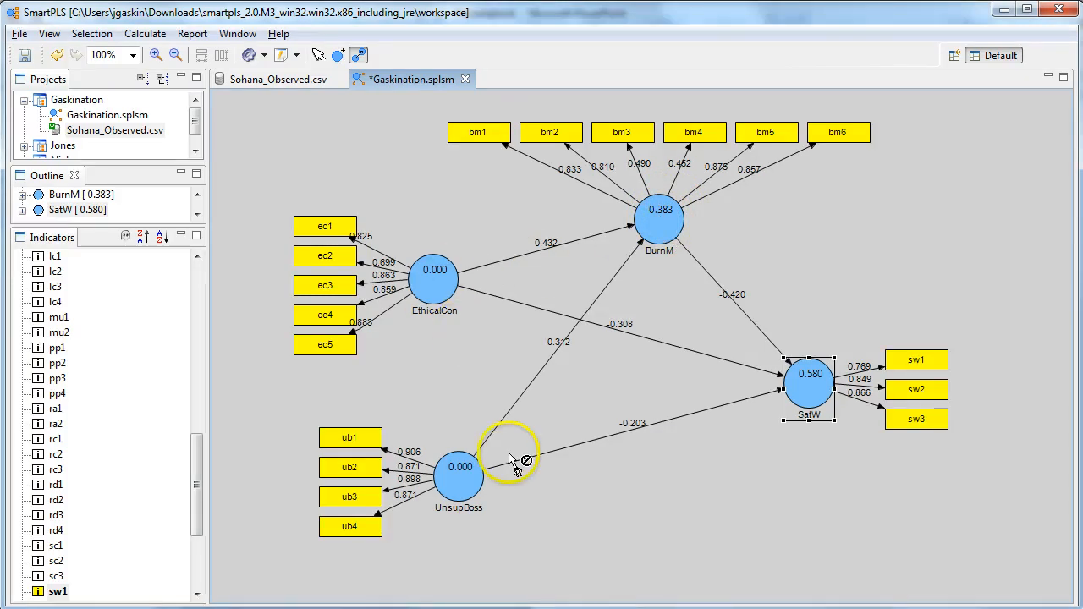
mouse_move(732, 467)
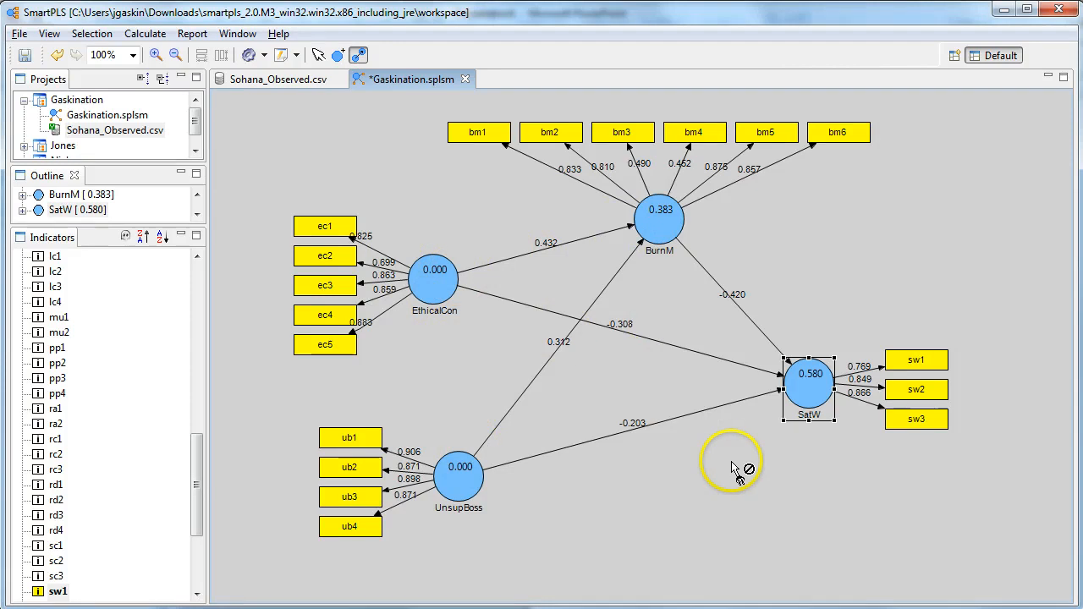
mouse_move(826, 386)
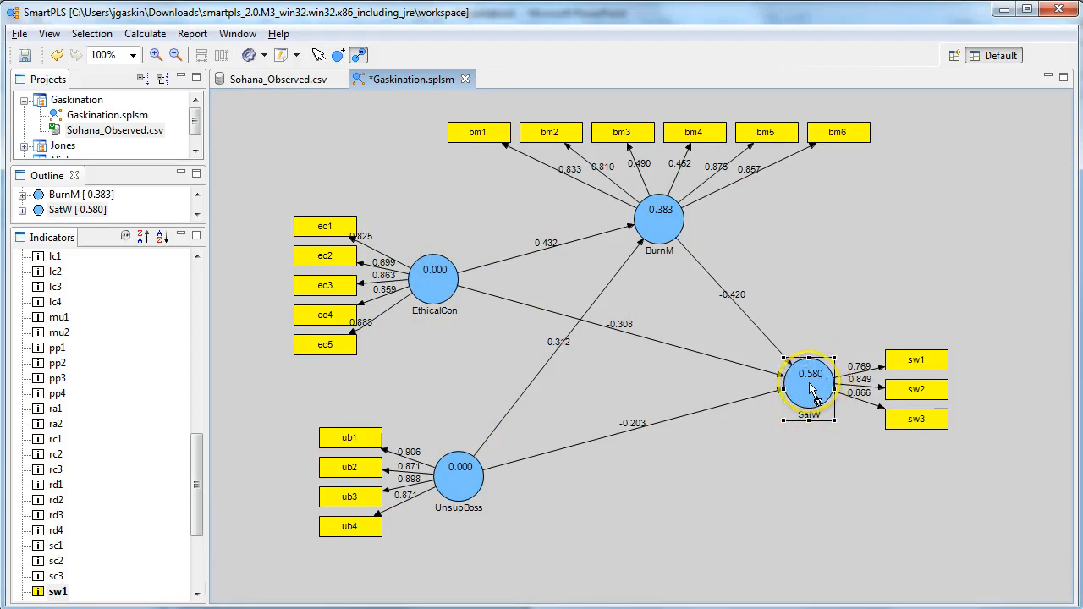
mouse_move(711, 474)
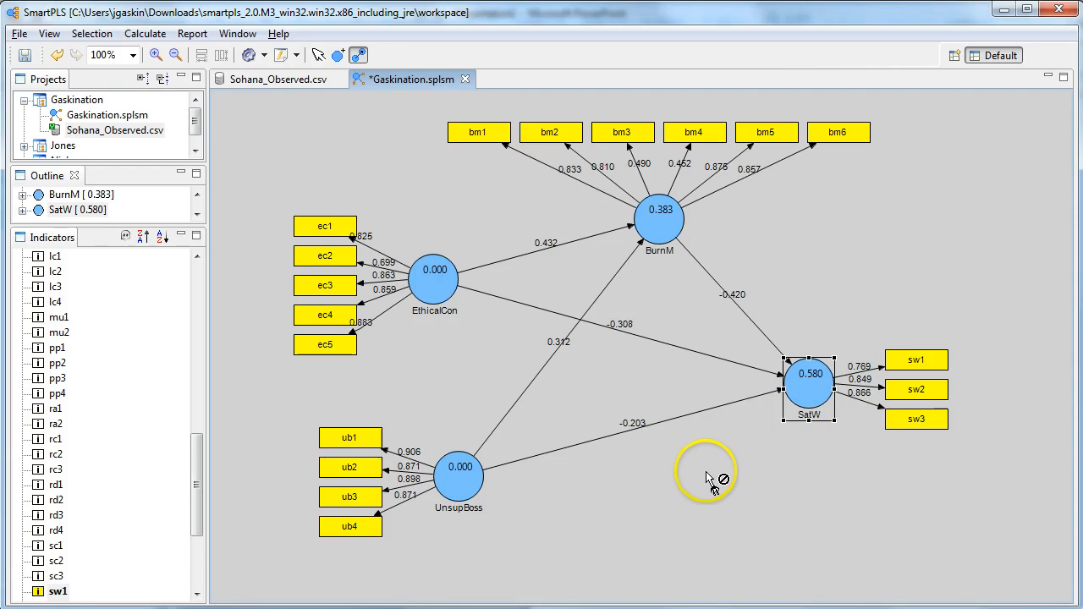
mouse_move(731, 491)
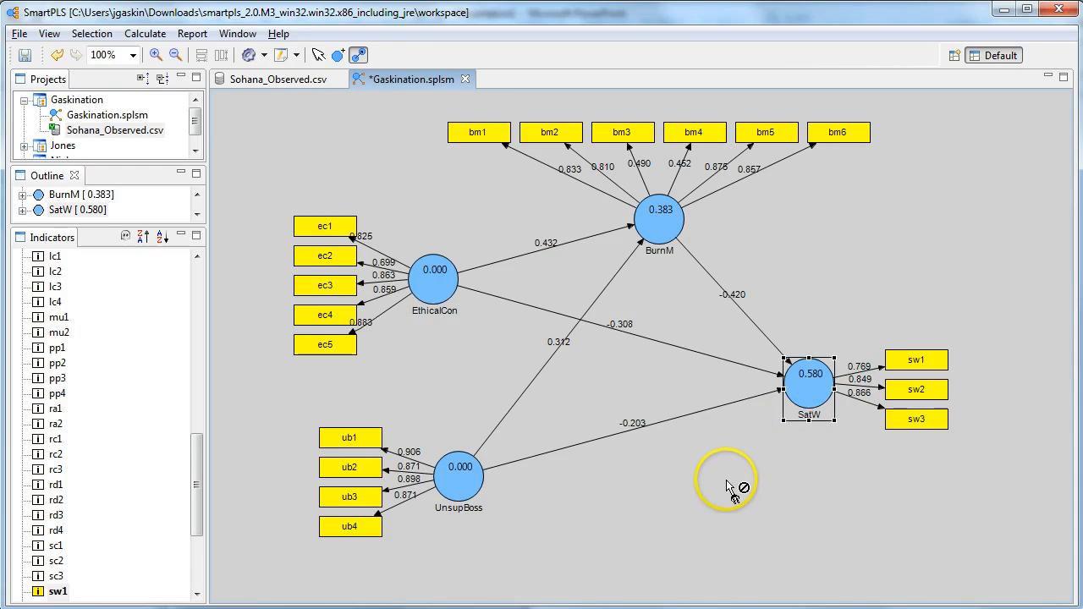
mouse_move(584, 271)
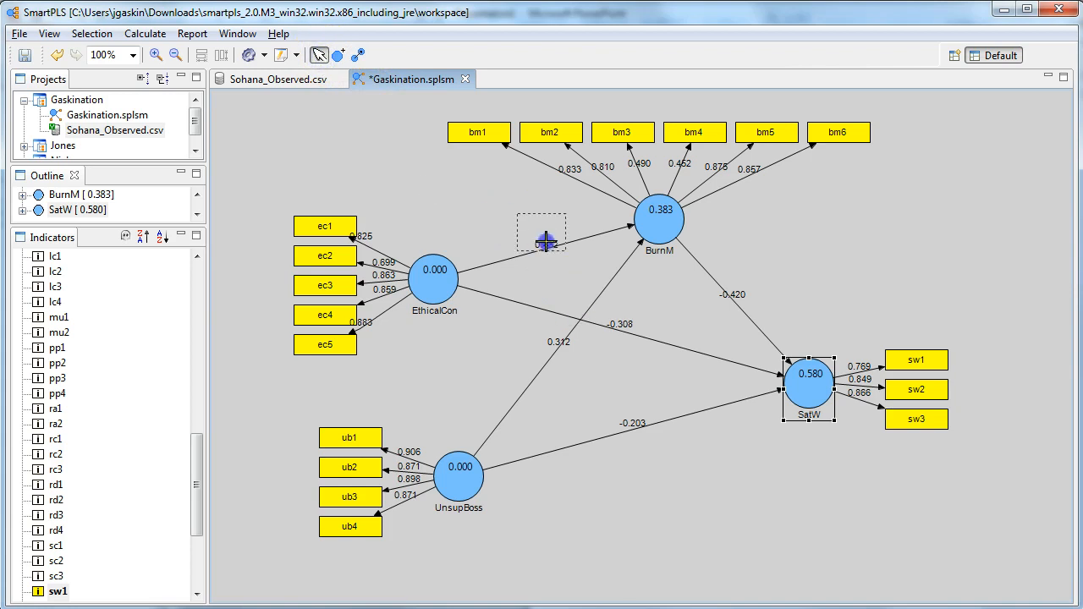
left_click(719, 507)
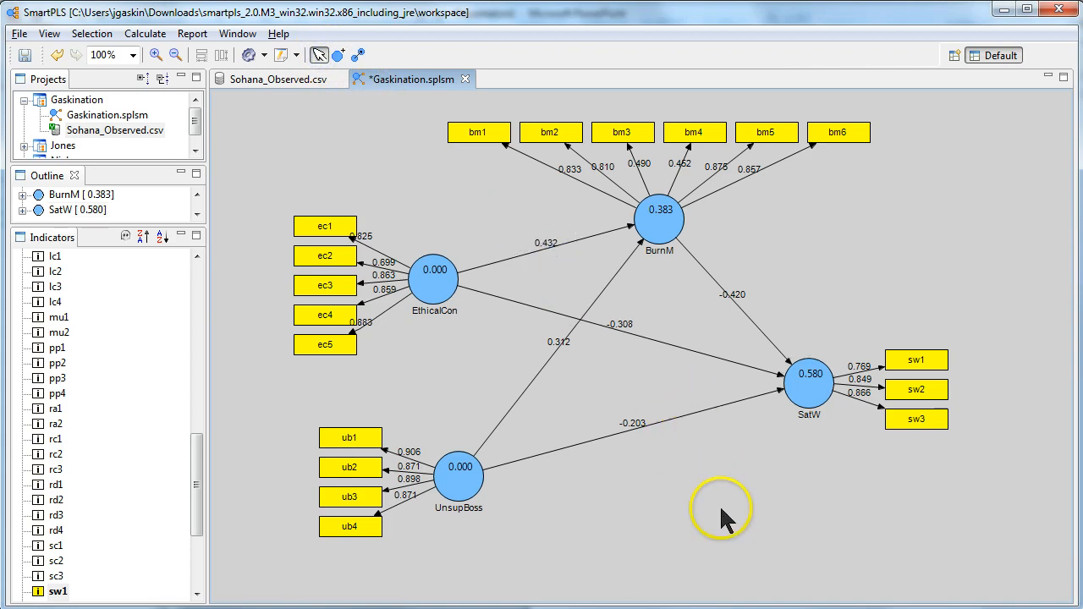
mouse_move(335, 152)
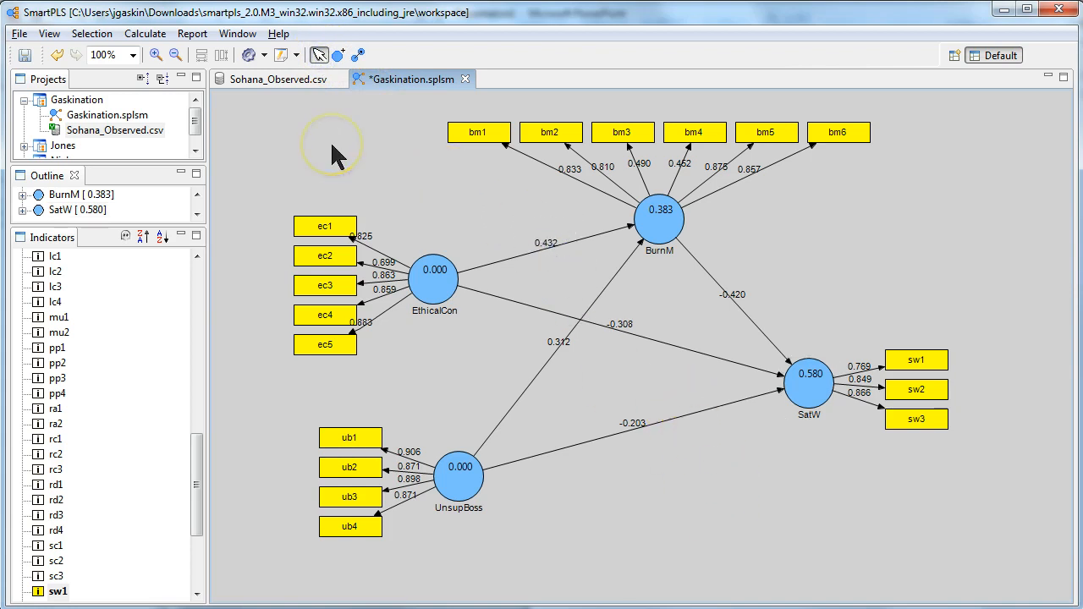
mouse_move(251, 55)
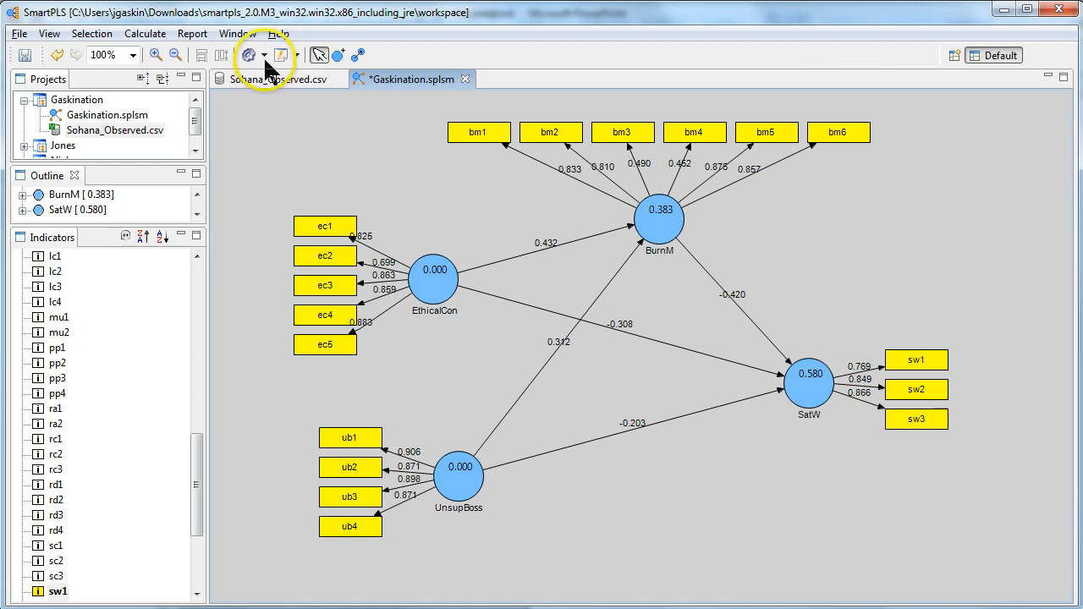
- Run Bootstrapping from Calculate with Cases 100 and Samples 500 to display t-values
left_click(265, 54)
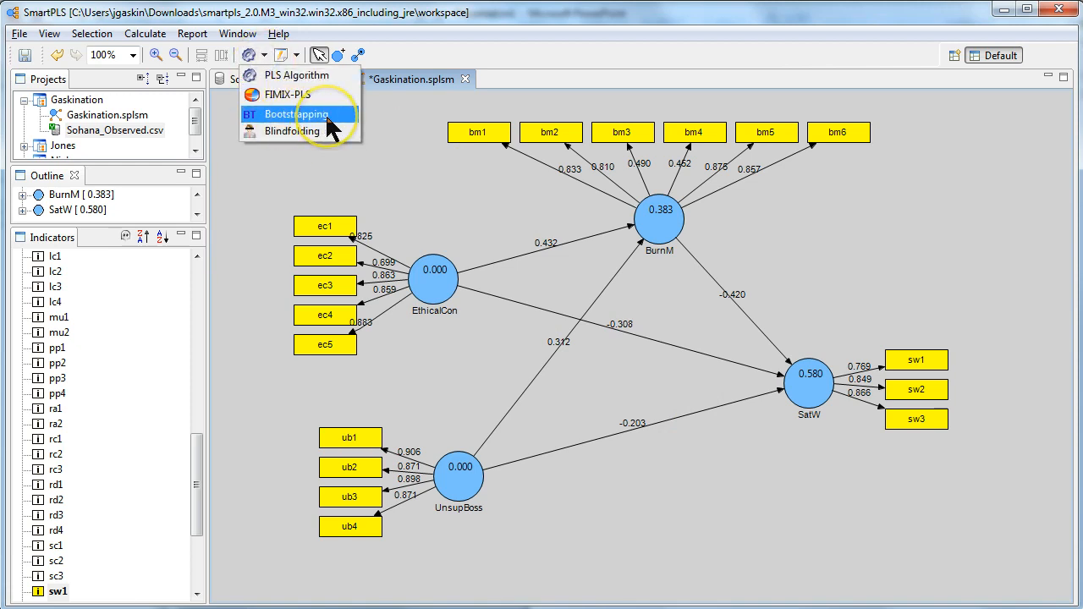
left_click(294, 114)
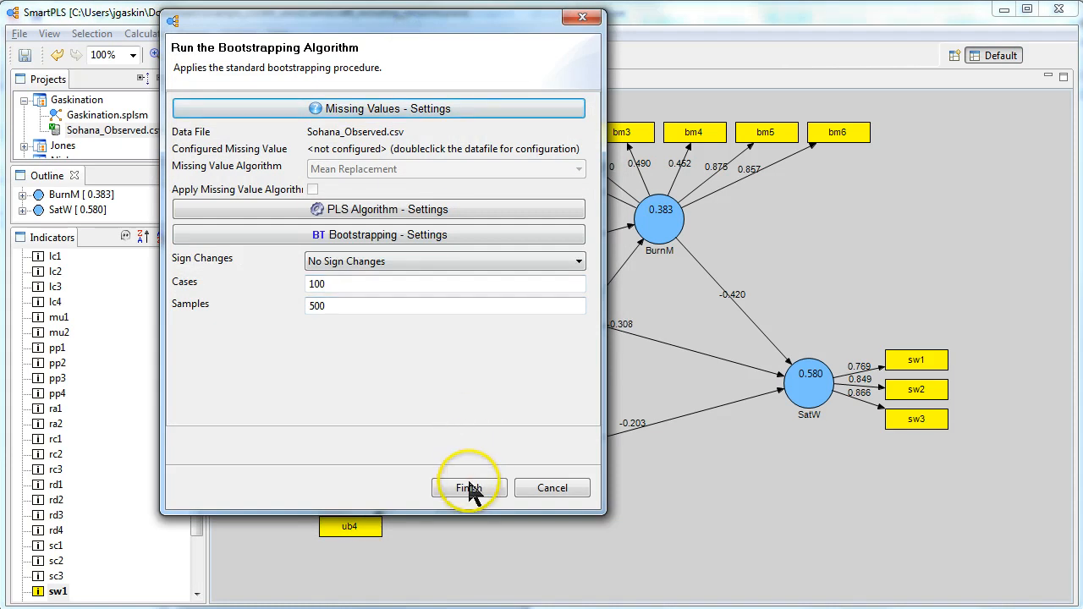
left_click(469, 487)
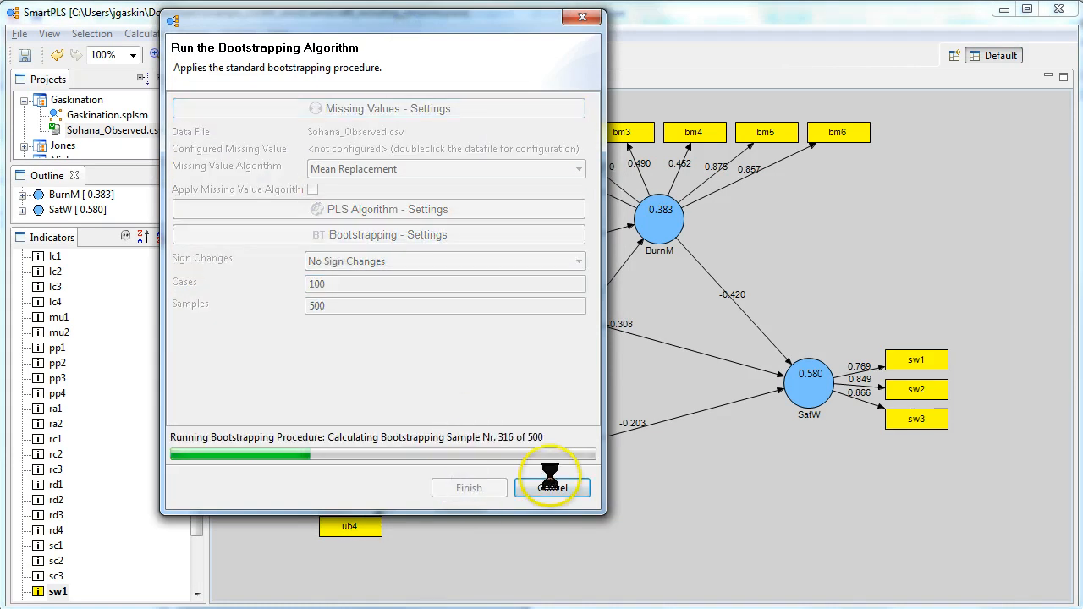
left_click(552, 487)
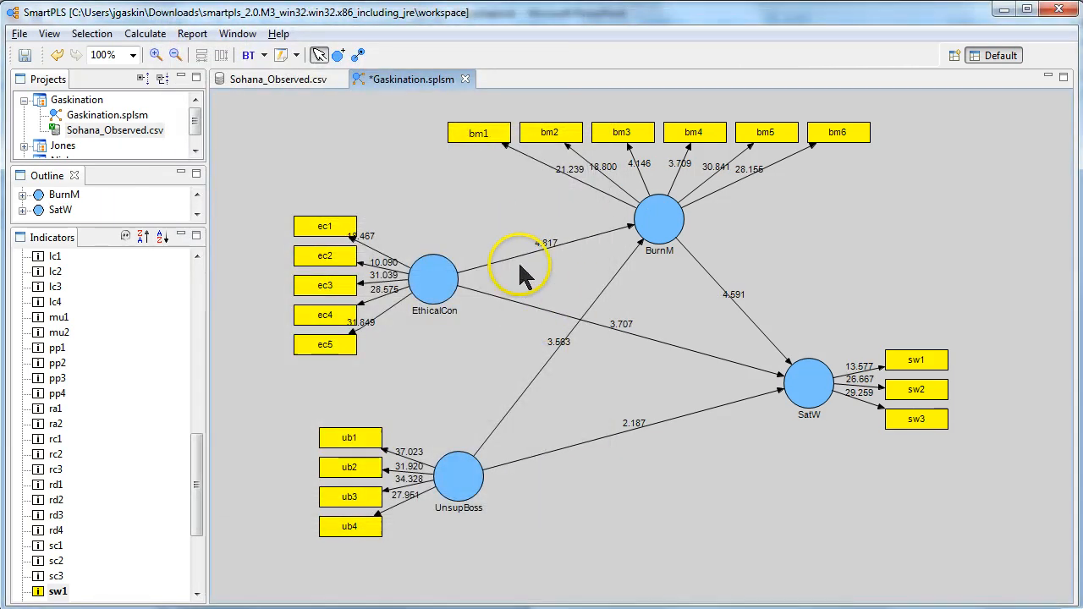
mouse_move(745, 178)
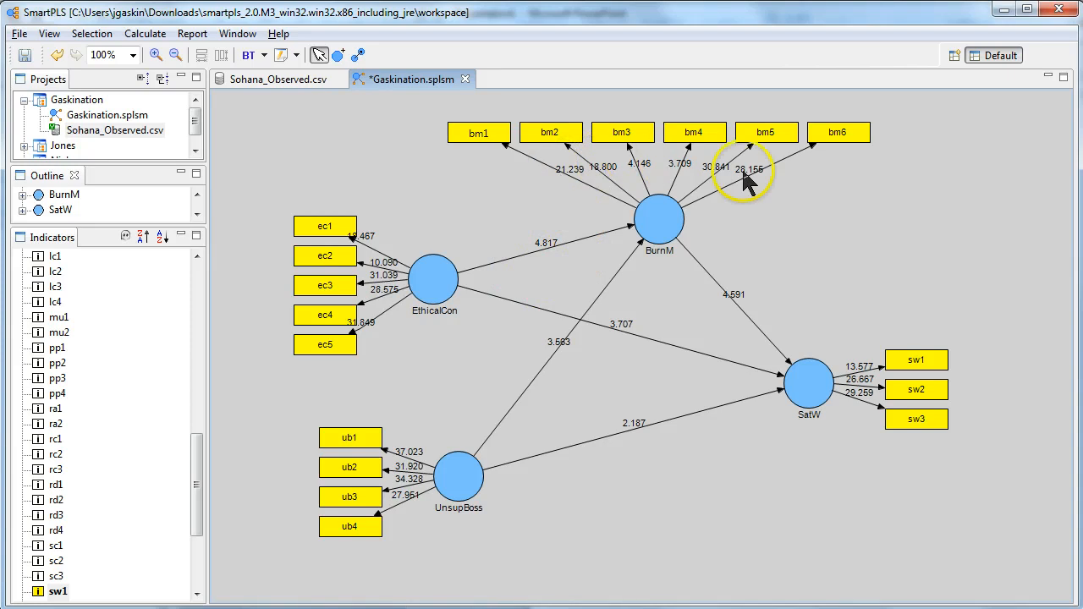
mouse_move(541, 246)
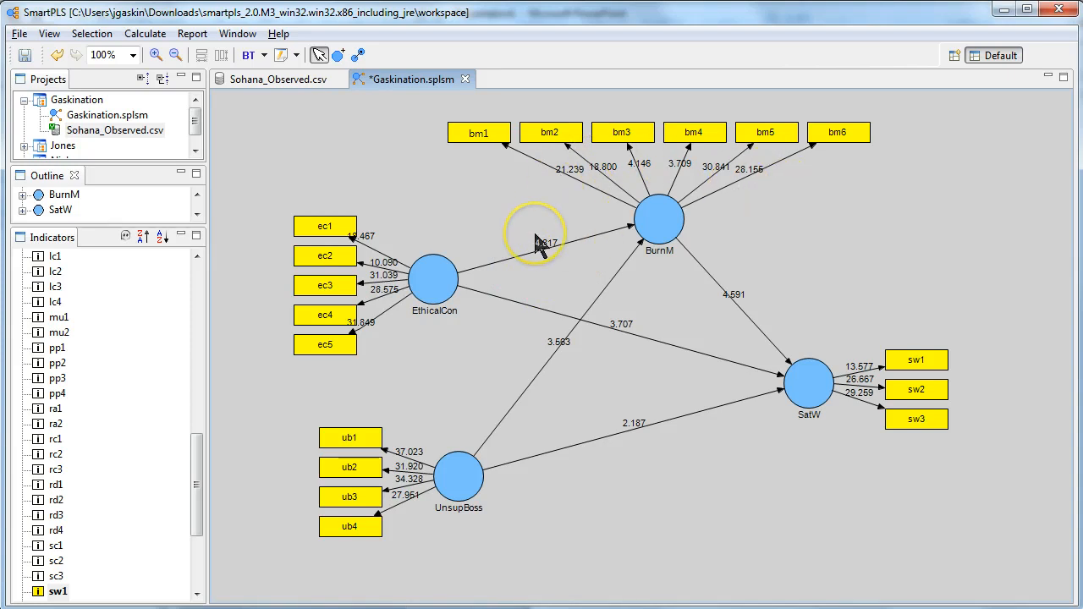
mouse_move(521, 229)
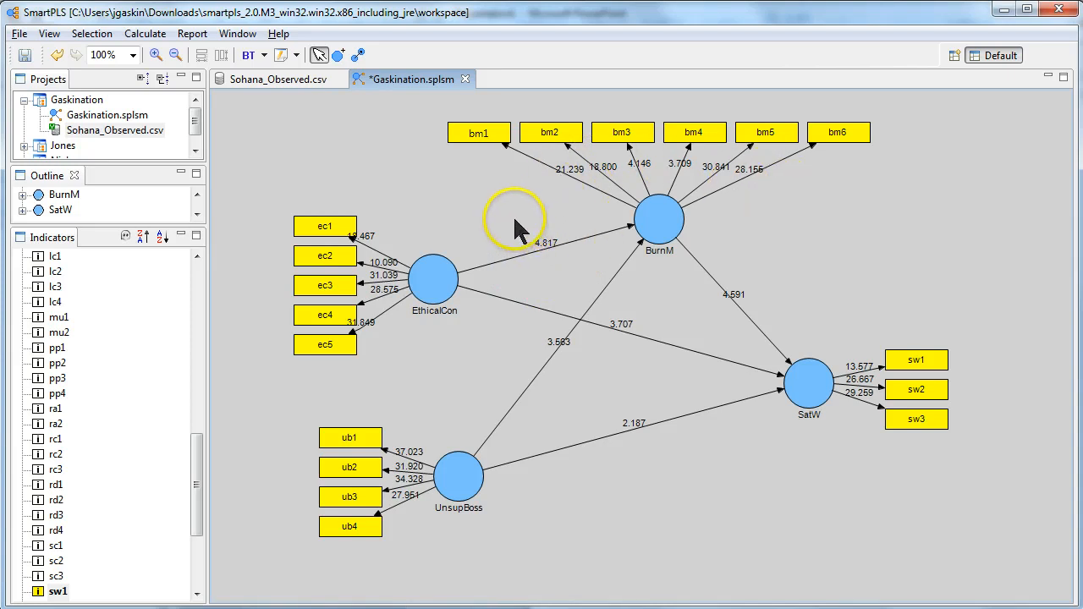
mouse_move(500, 228)
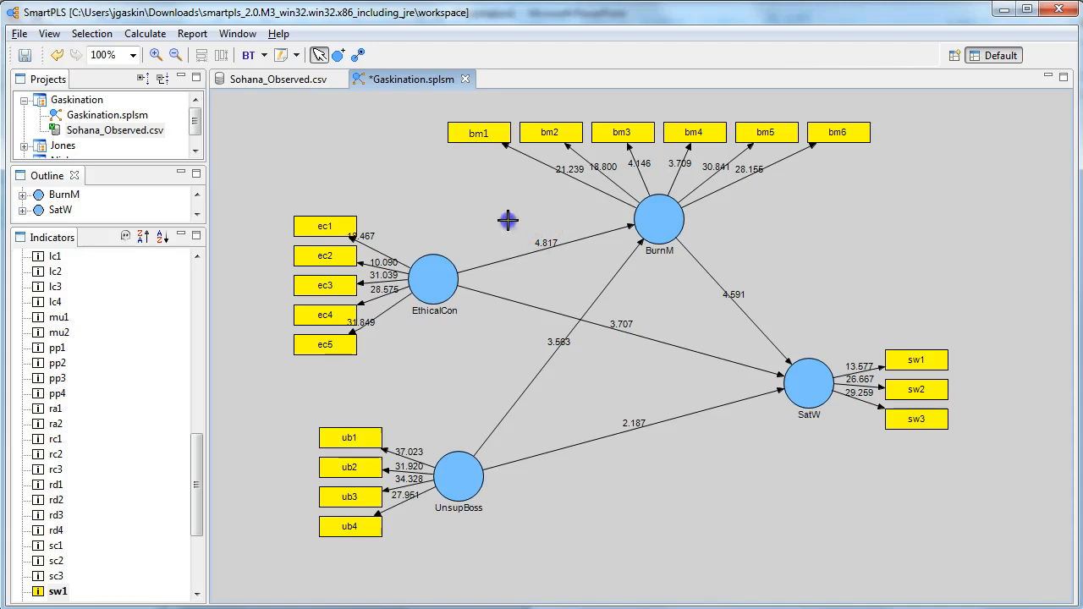
mouse_move(590, 279)
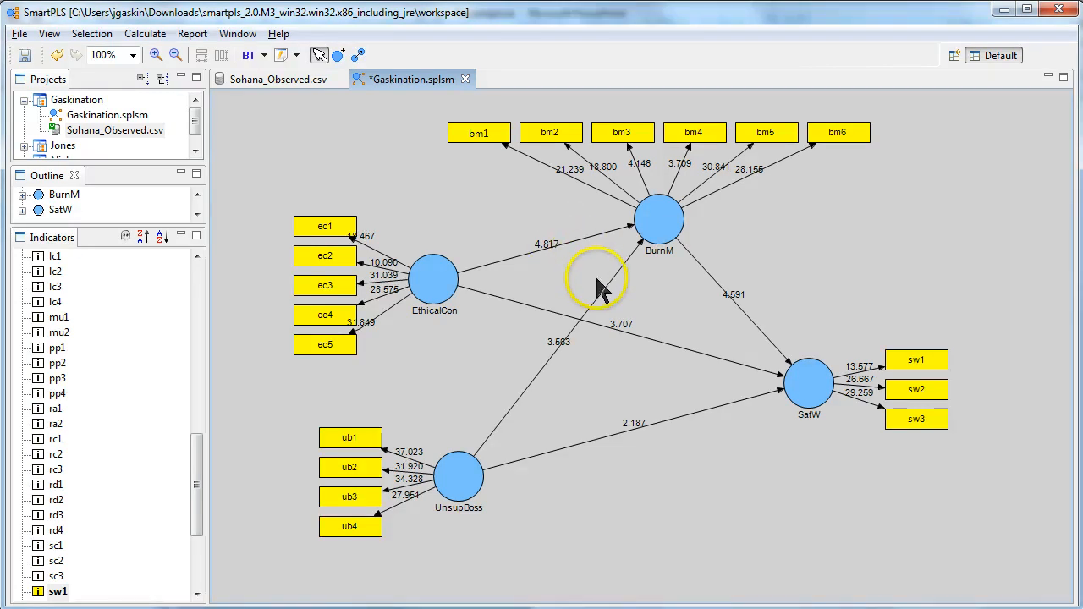
mouse_move(584, 274)
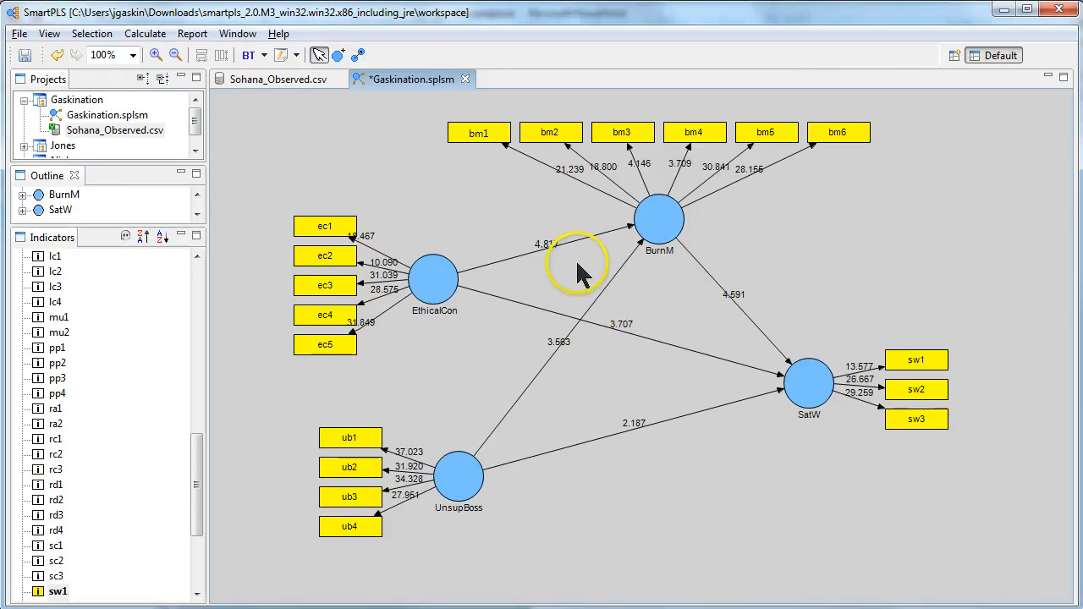
mouse_move(660, 220)
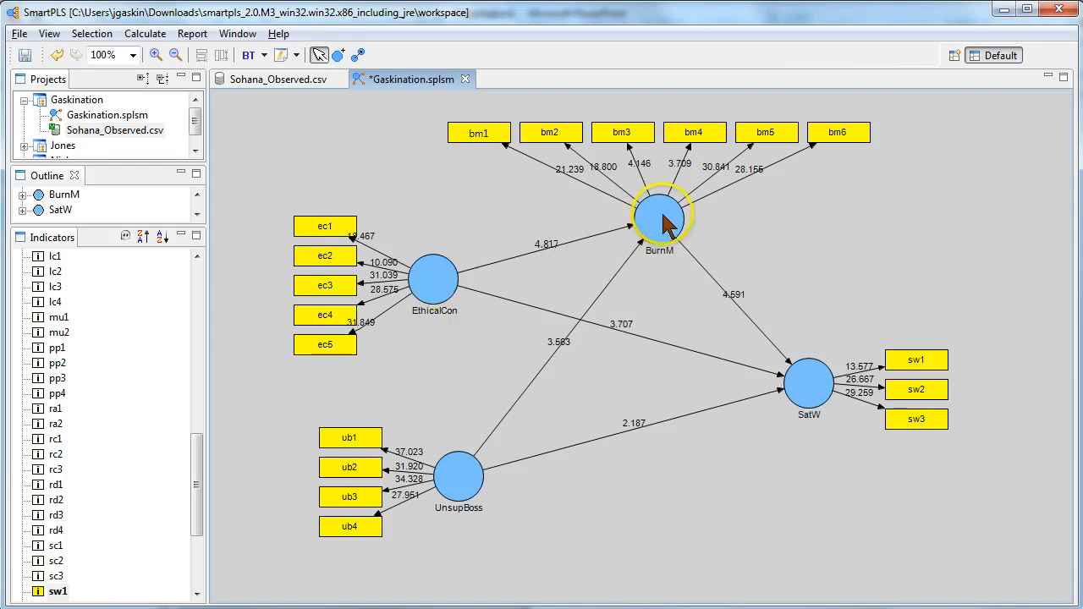
mouse_move(433, 284)
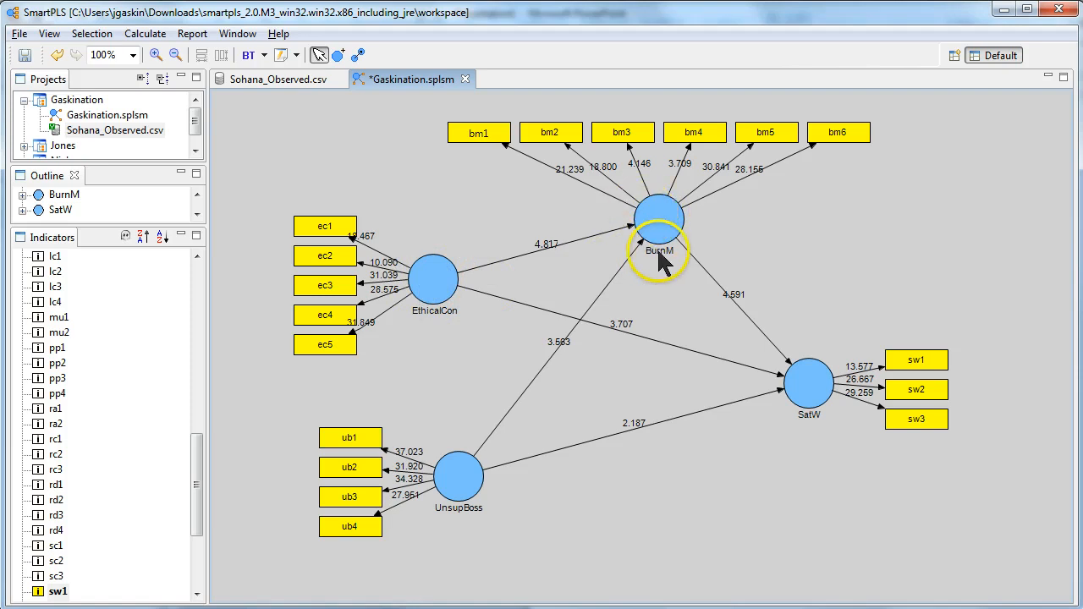
mouse_move(860, 424)
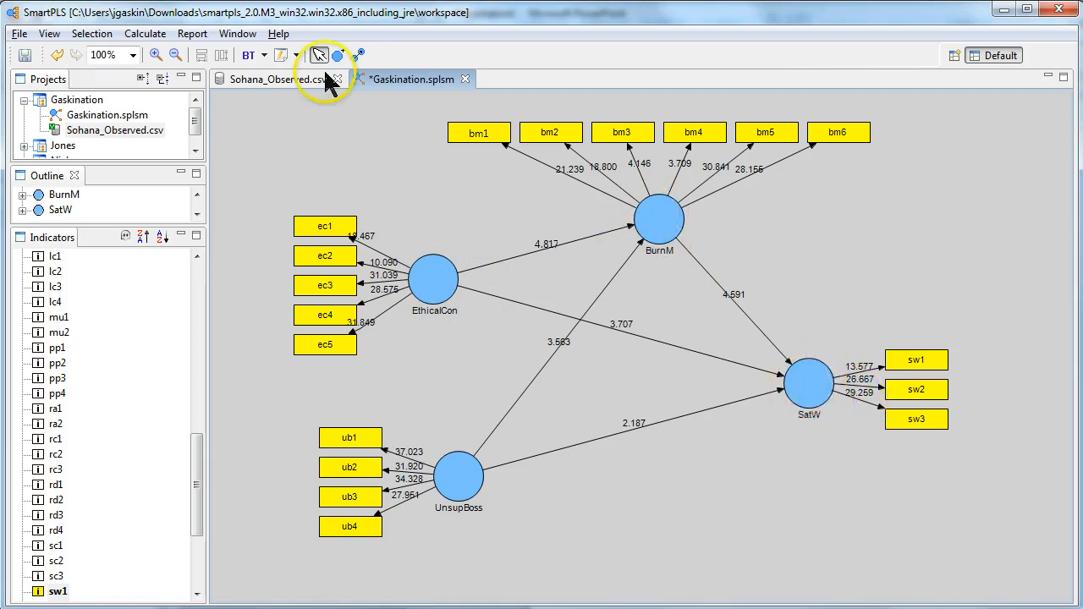
- Rerun the PLS Algorithm with the default Path Weighting Scheme to restore coefficients and R²
left_click(298, 54)
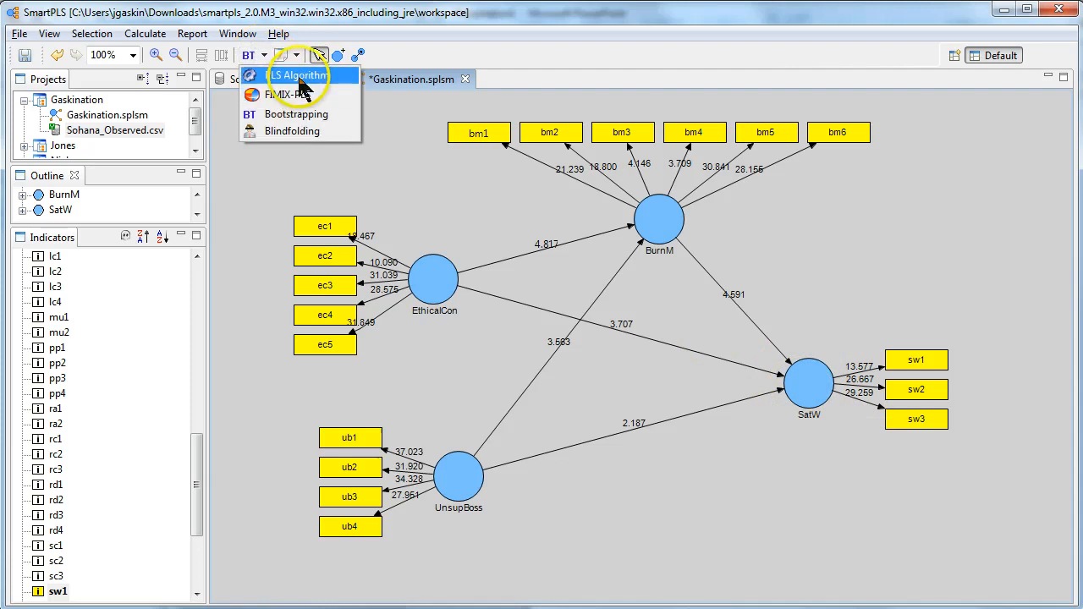
left_click(298, 75)
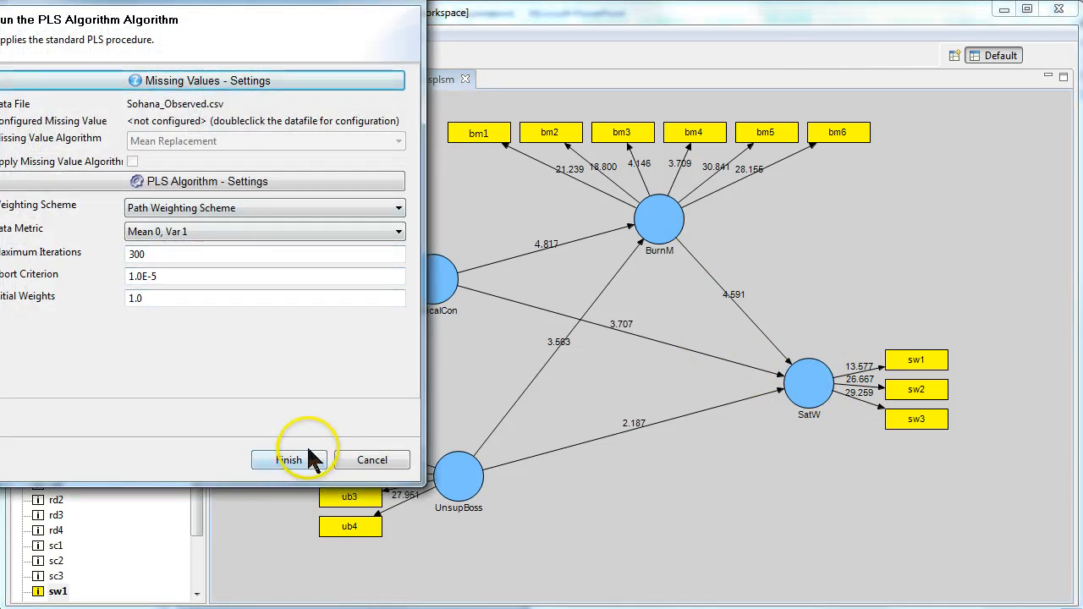
left_click(288, 461)
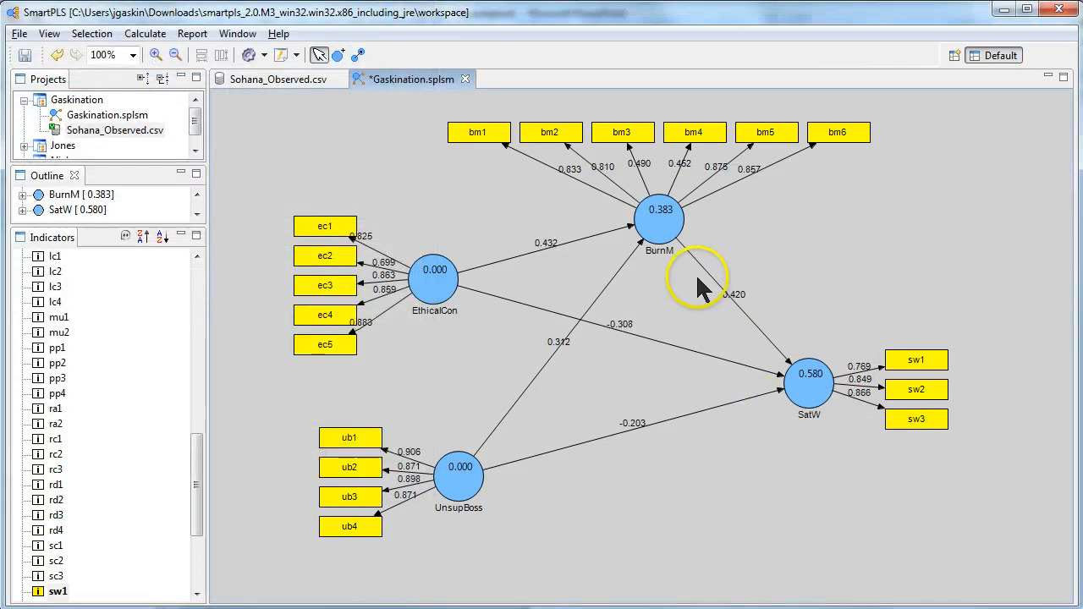